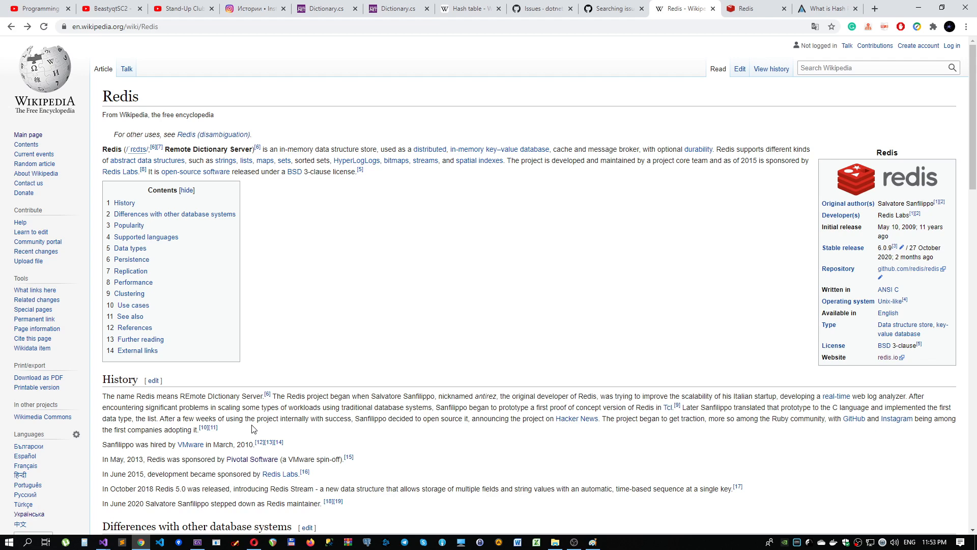
Switch from the Redis Wikipedia article in Chrome back to the Paint drawing
click(591, 541)
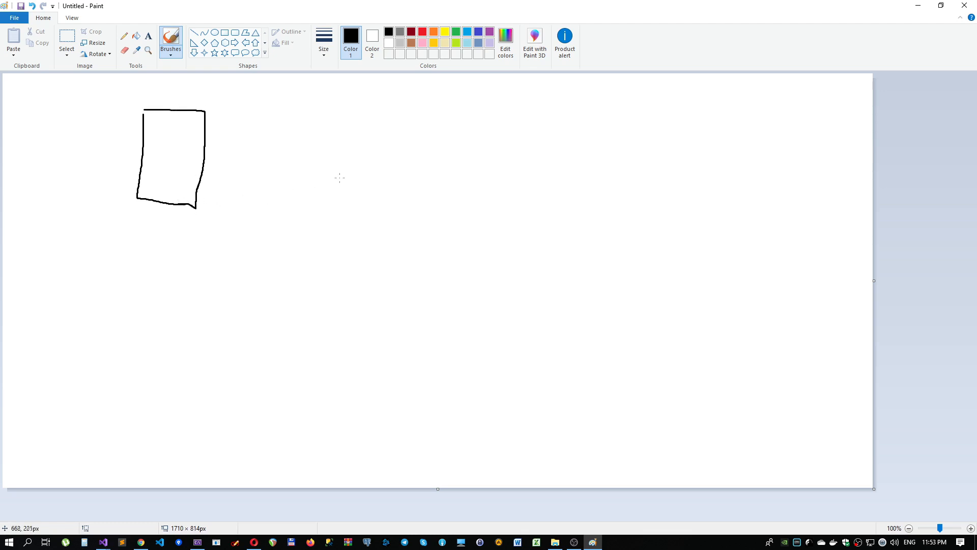
Draw the second node box beside the first one on the canvas
drag(290, 105, 373, 213)
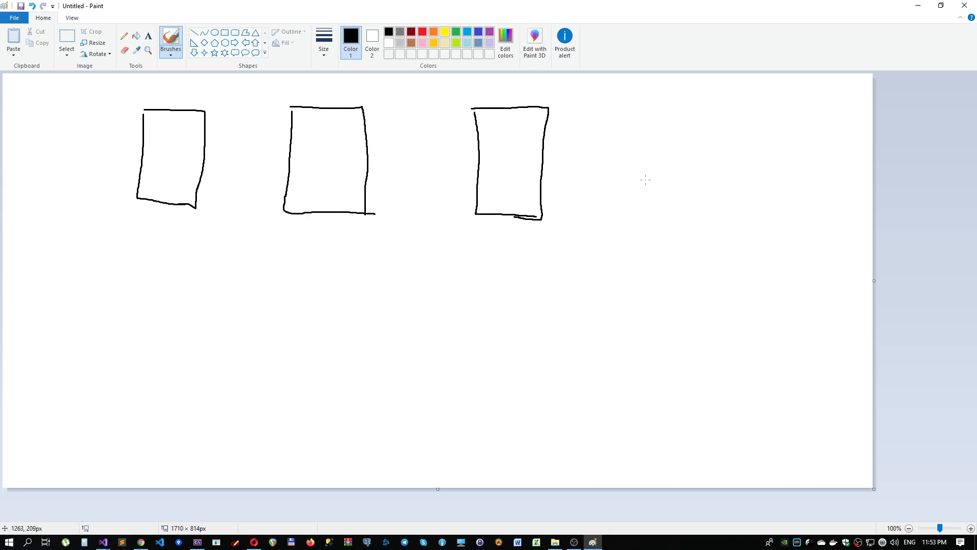
mouse_move(652, 162)
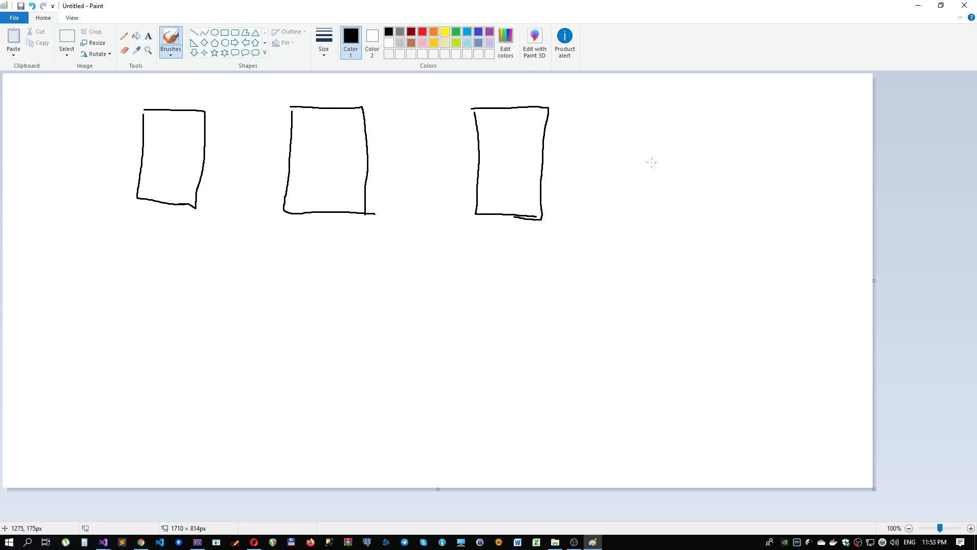
mouse_move(302, 355)
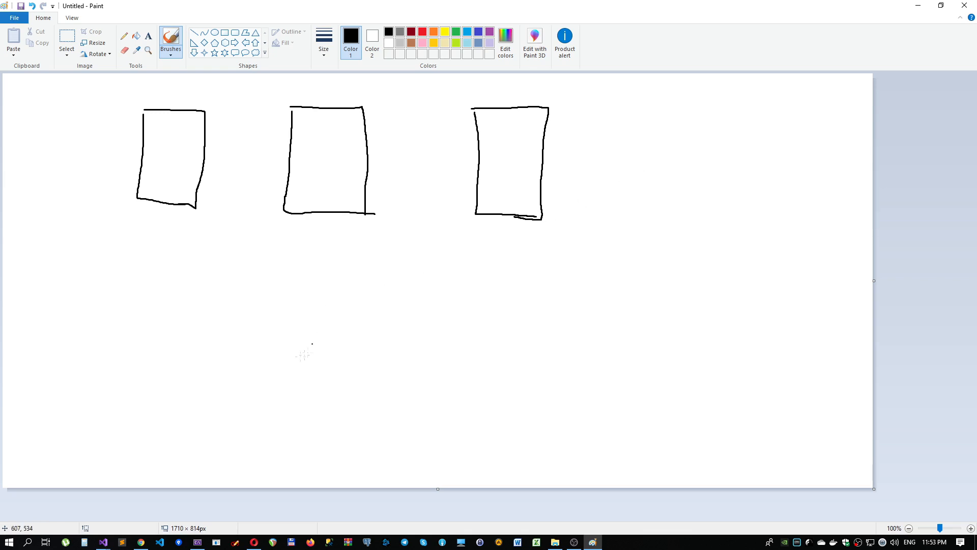
mouse_move(596, 185)
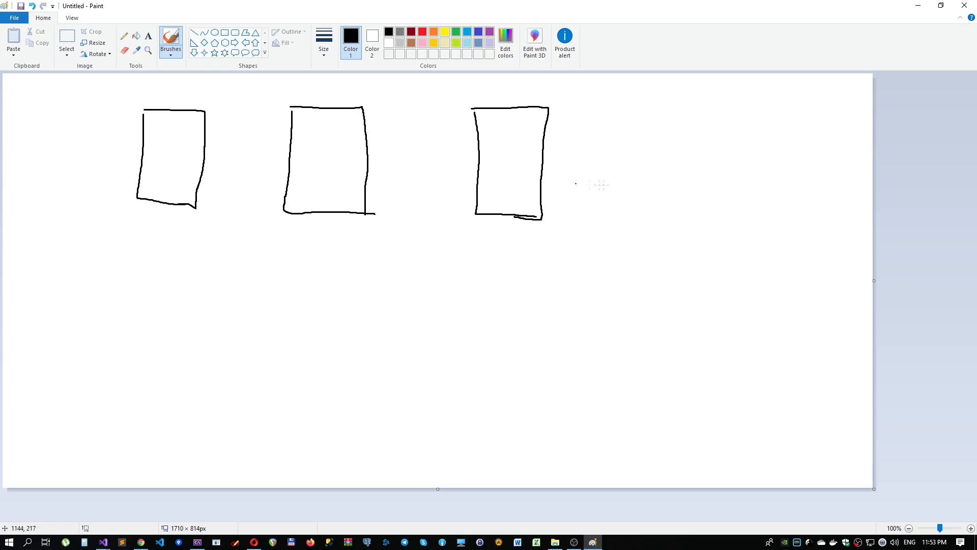
mouse_move(532, 252)
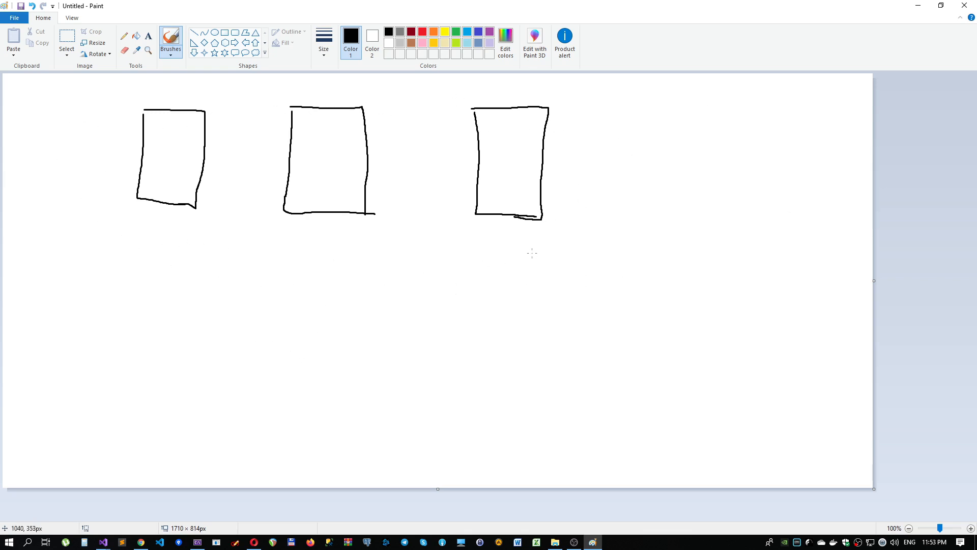
mouse_move(461, 285)
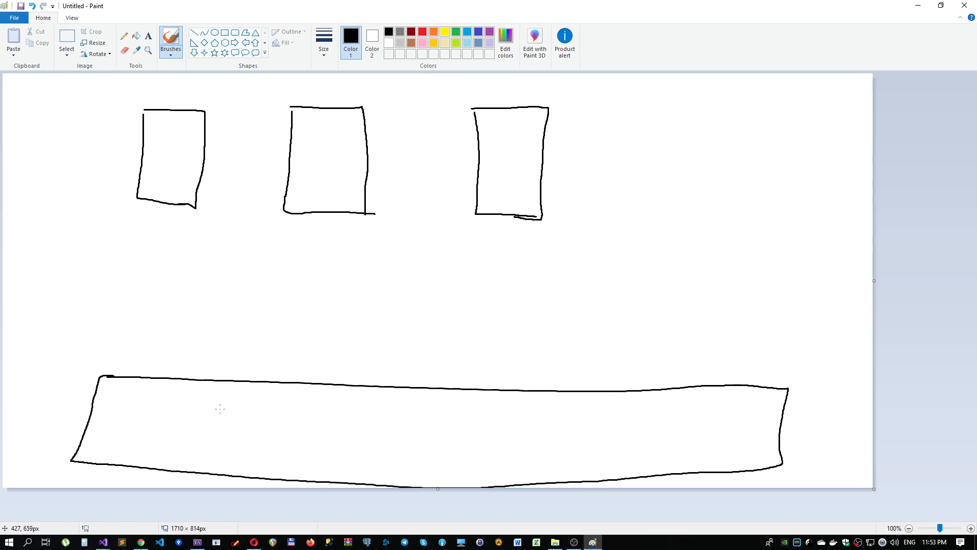
mouse_move(323, 400)
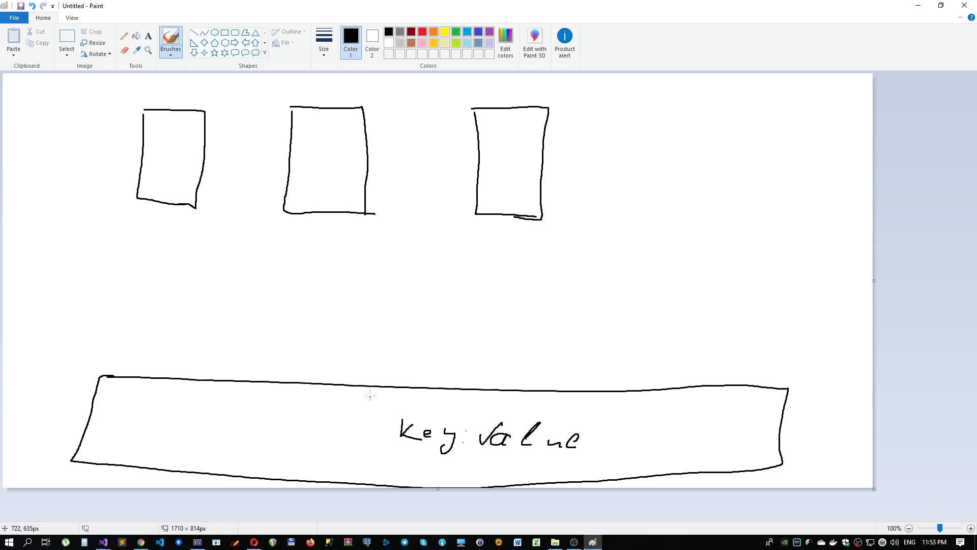
mouse_move(304, 341)
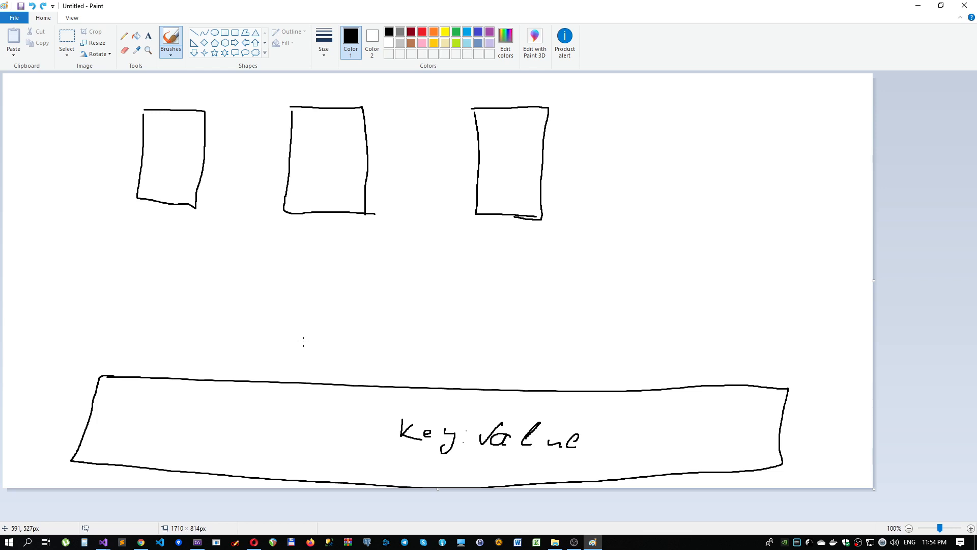
mouse_move(306, 387)
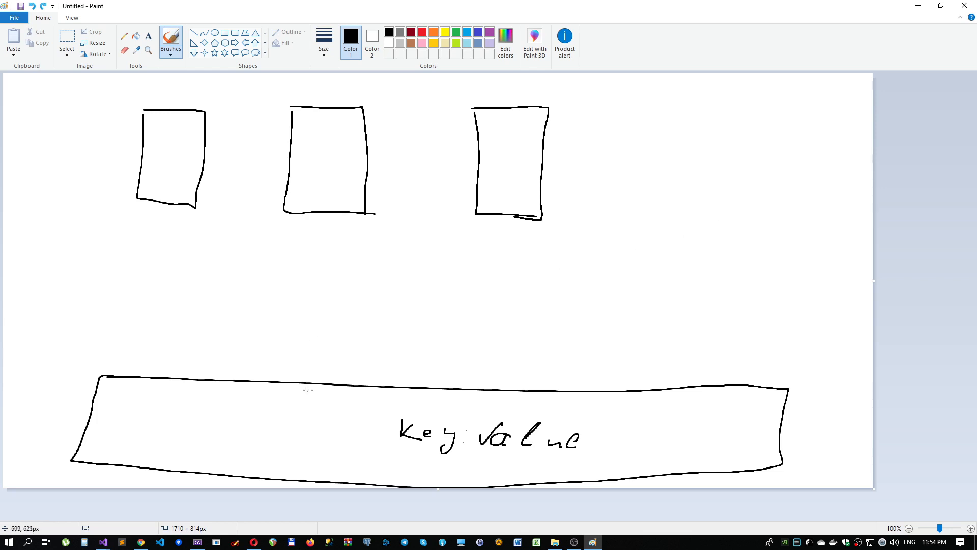
mouse_move(331, 392)
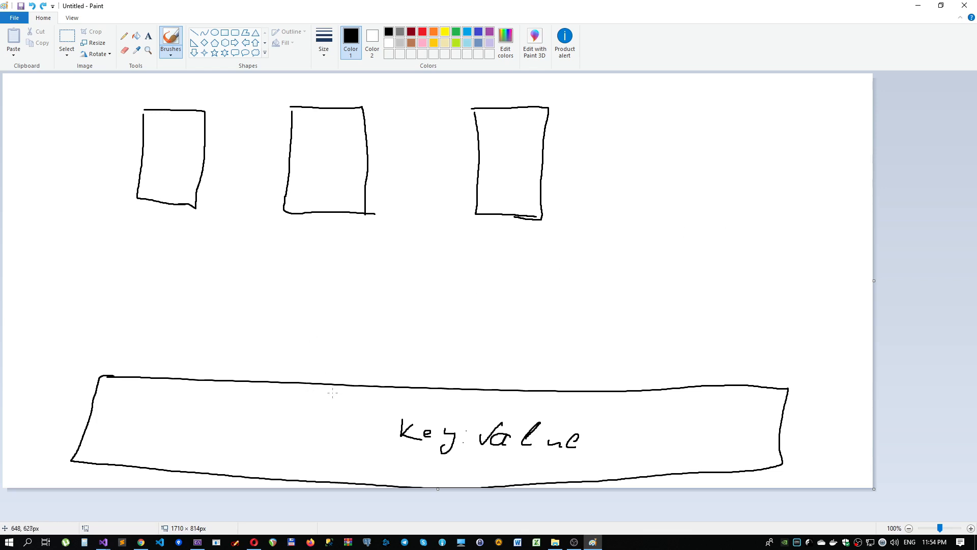
mouse_move(285, 379)
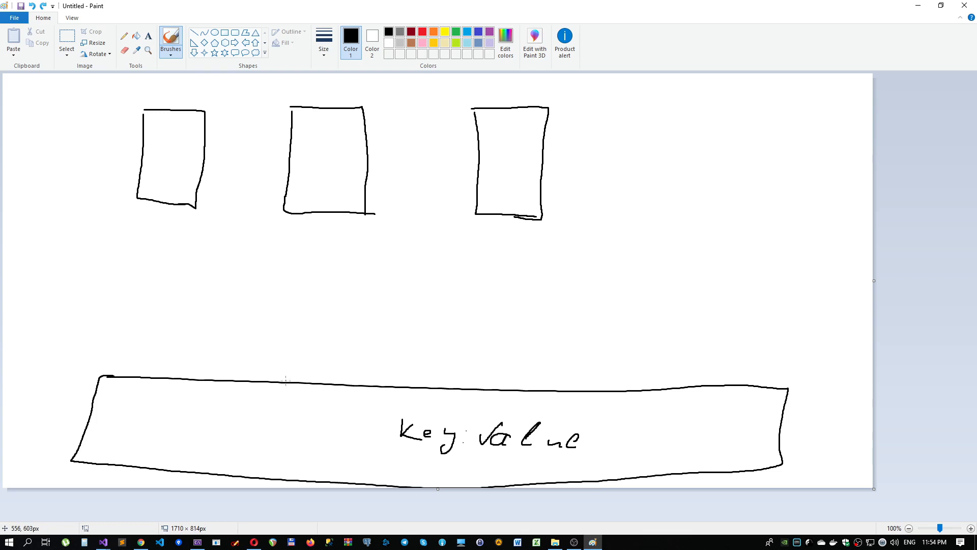
mouse_move(279, 380)
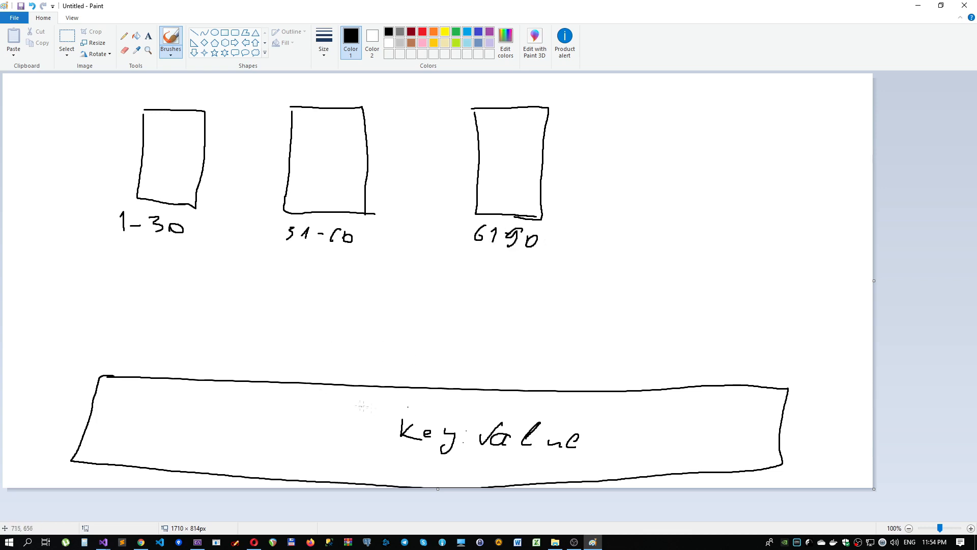
mouse_move(384, 399)
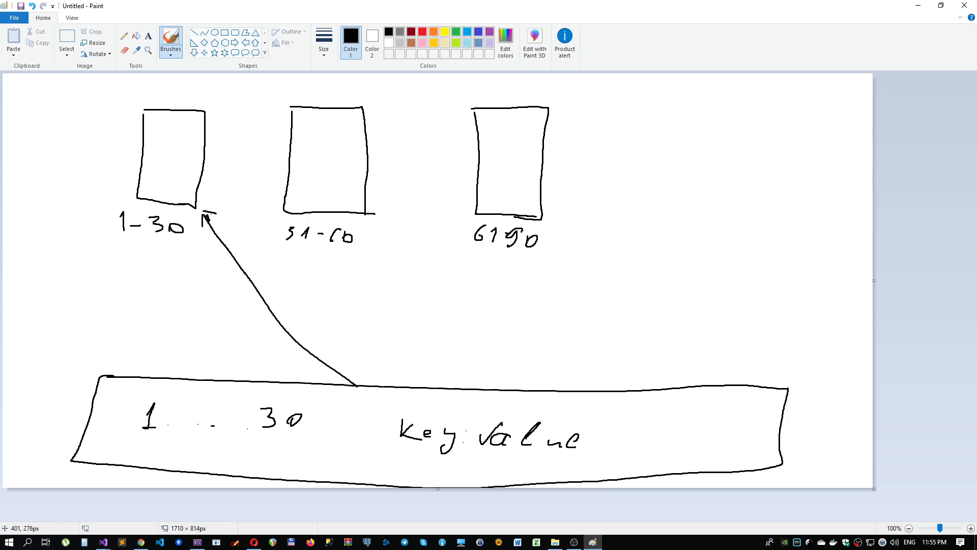
mouse_move(397, 398)
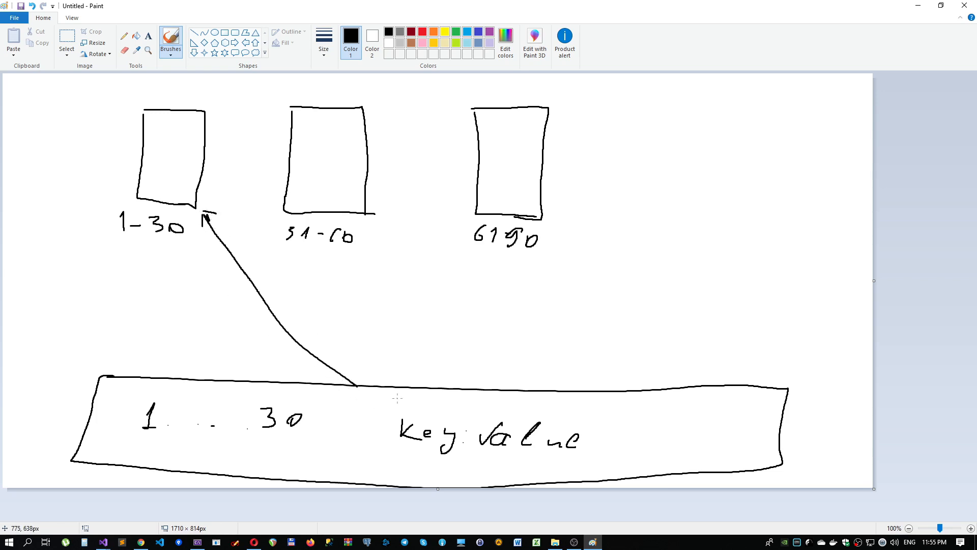
mouse_move(397, 395)
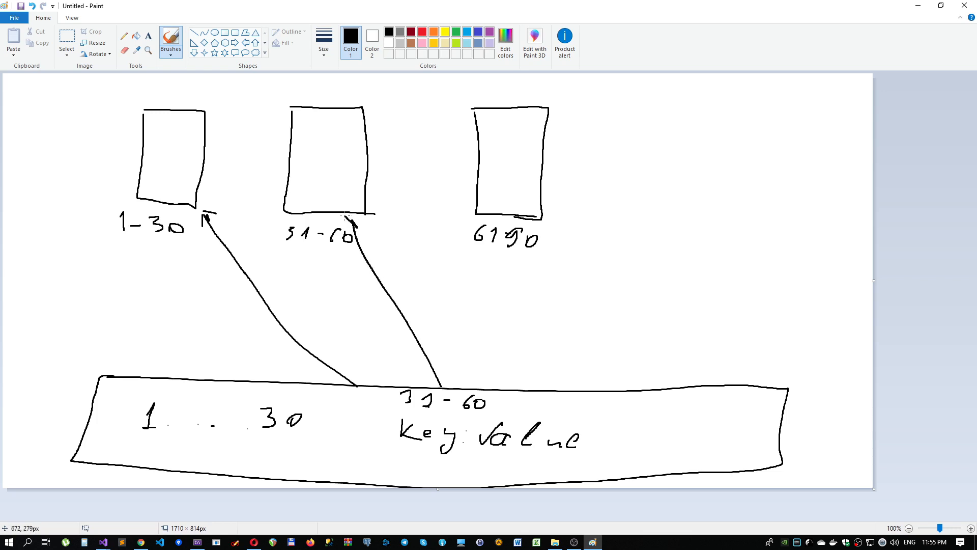
Undo the arrow mistakenly drawn to the second box
key(ctrl+z)
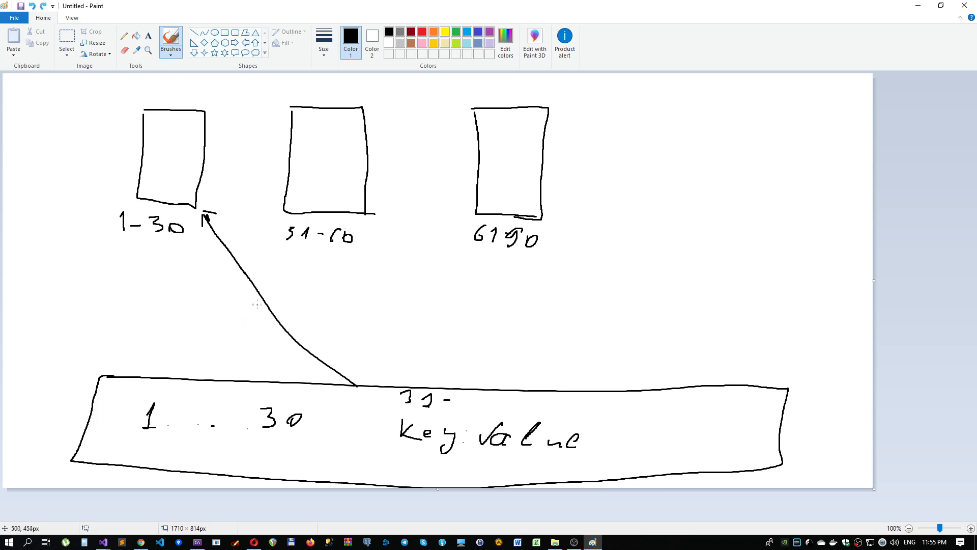
mouse_move(258, 302)
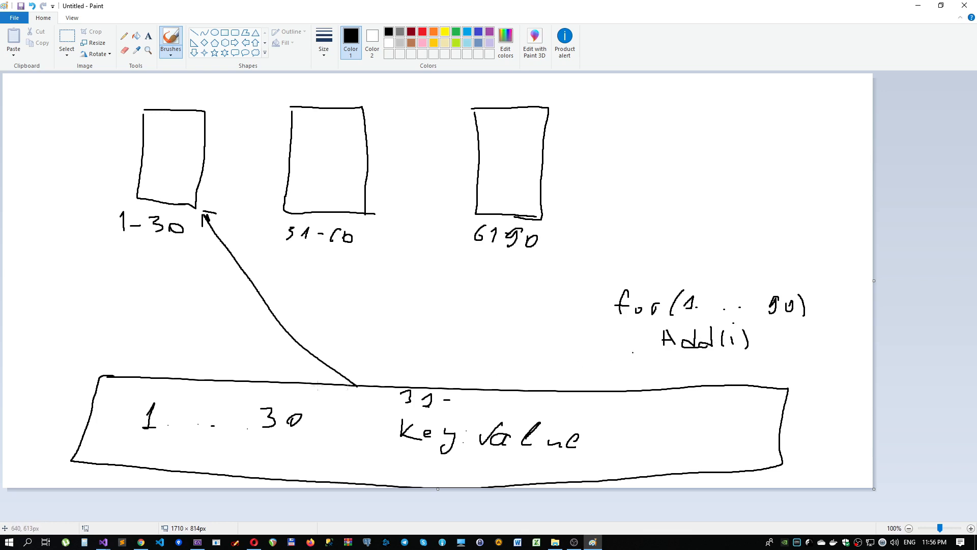
mouse_move(490, 373)
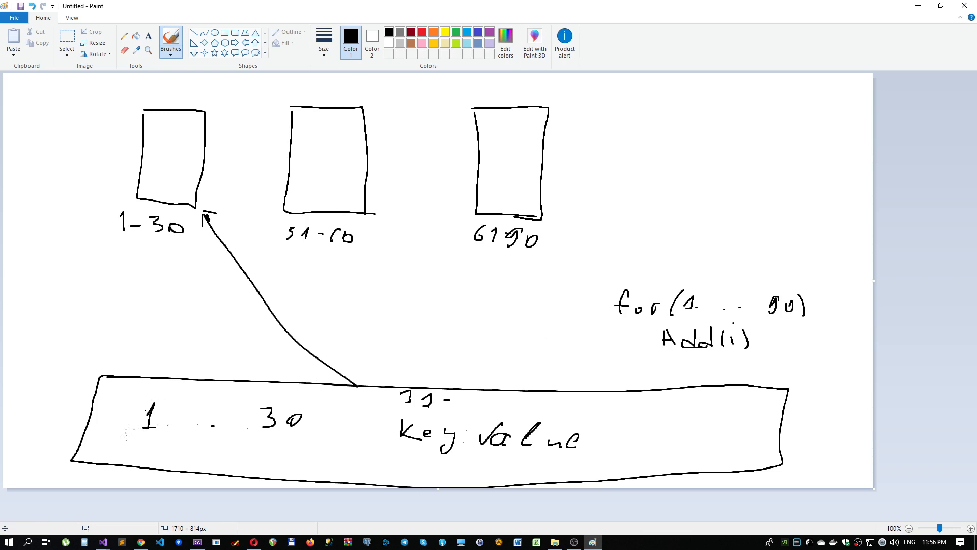
mouse_move(279, 245)
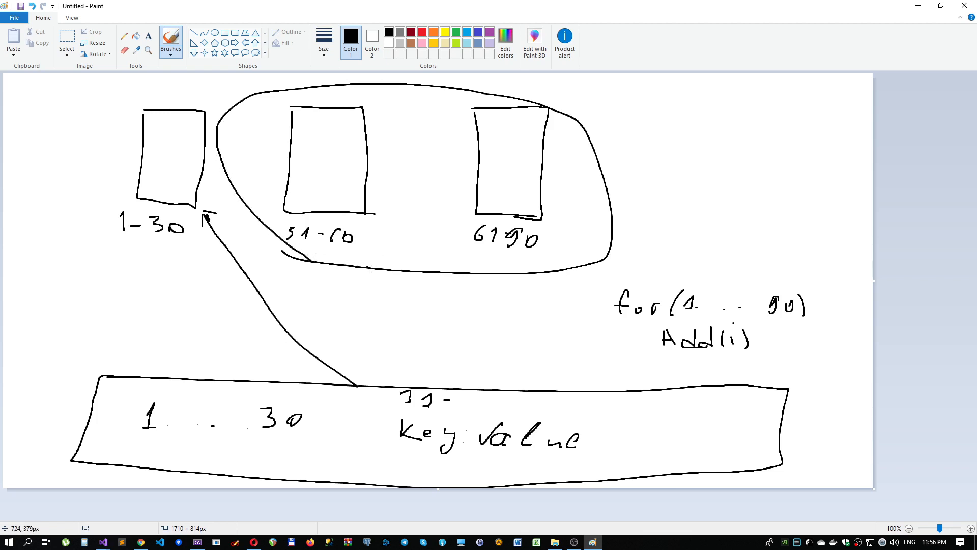
mouse_move(8, 343)
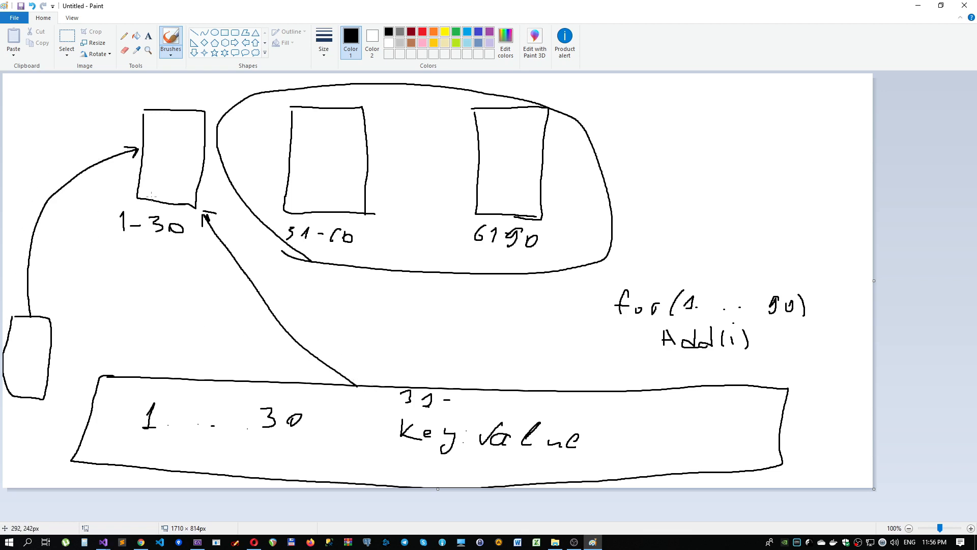
mouse_move(190, 218)
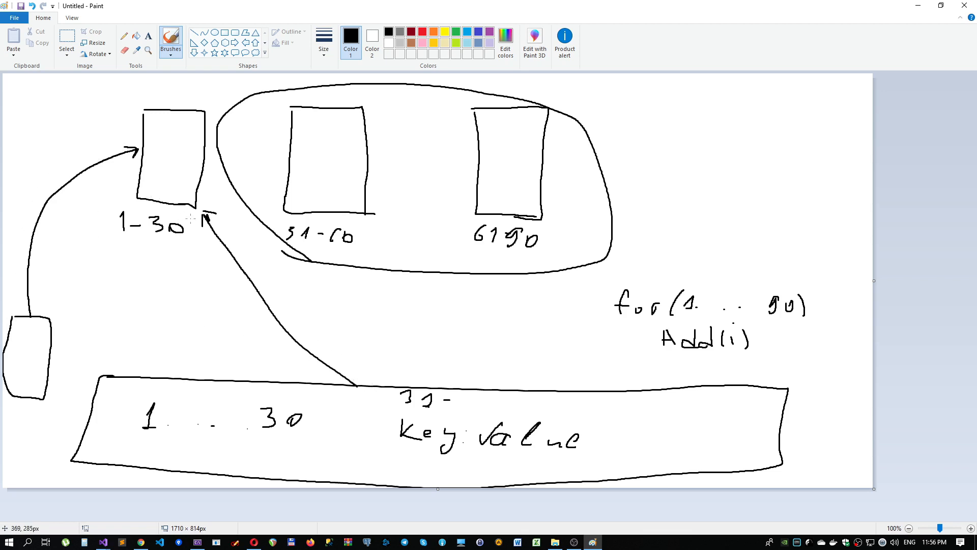
mouse_move(269, 229)
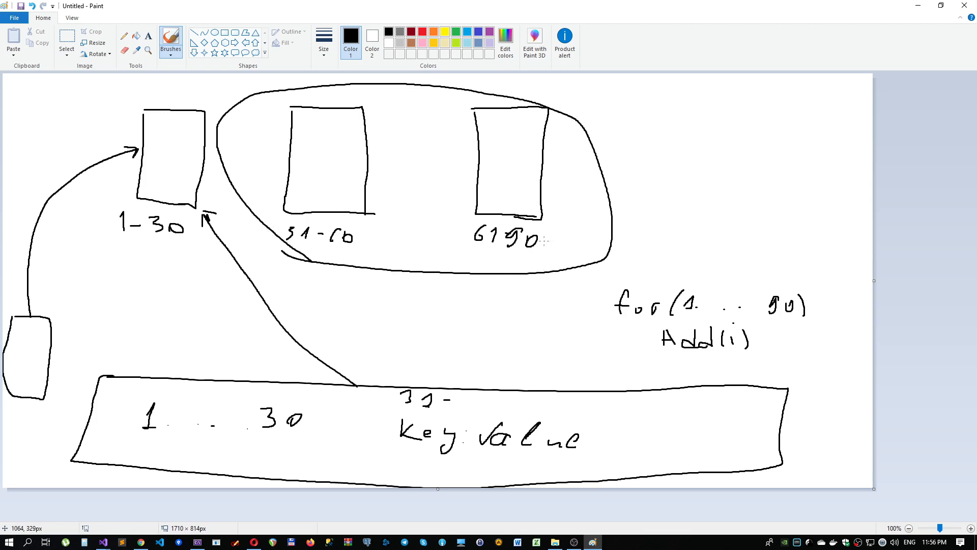
mouse_move(425, 268)
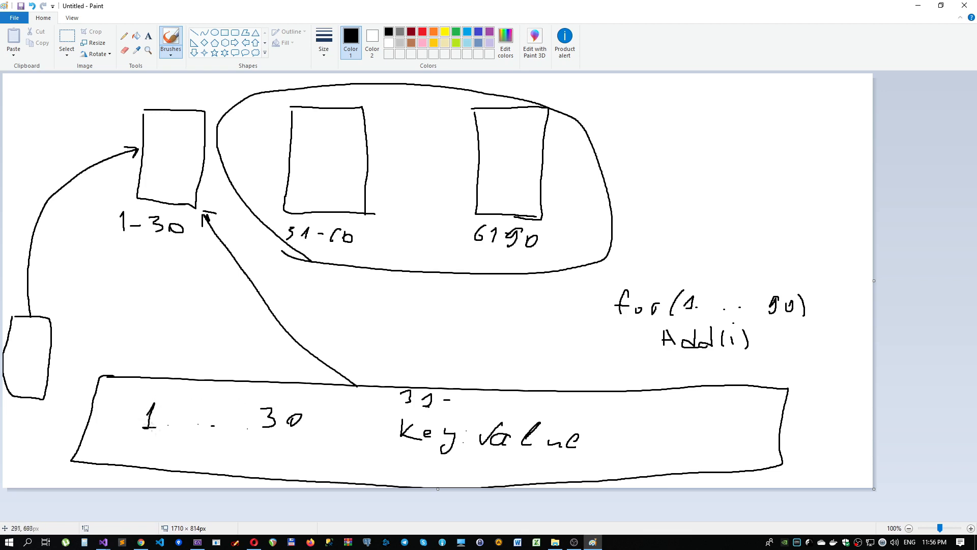
mouse_move(165, 294)
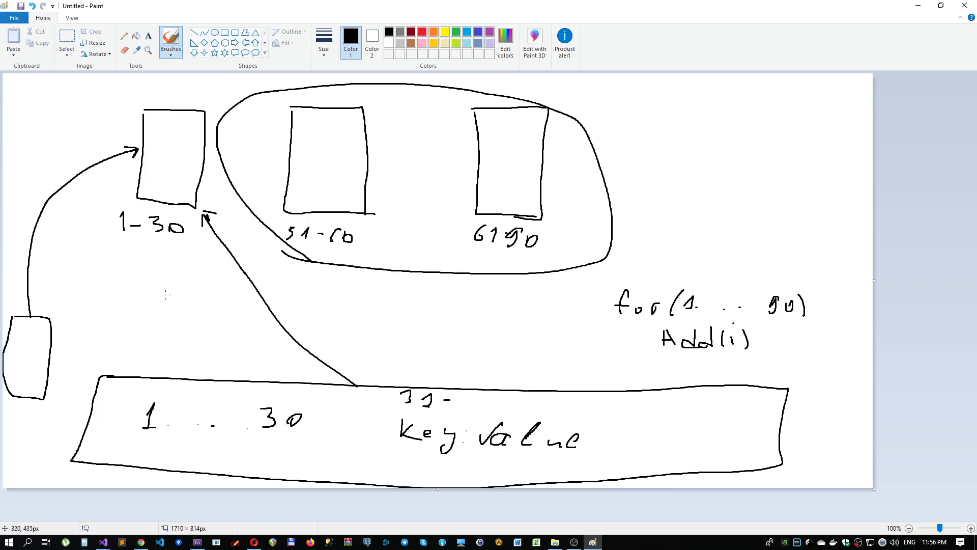
mouse_move(185, 284)
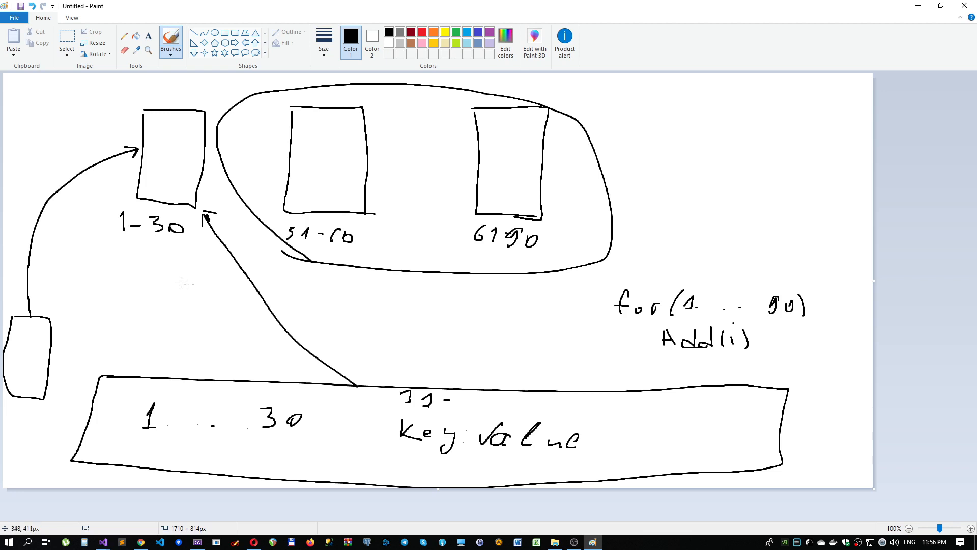
mouse_move(347, 403)
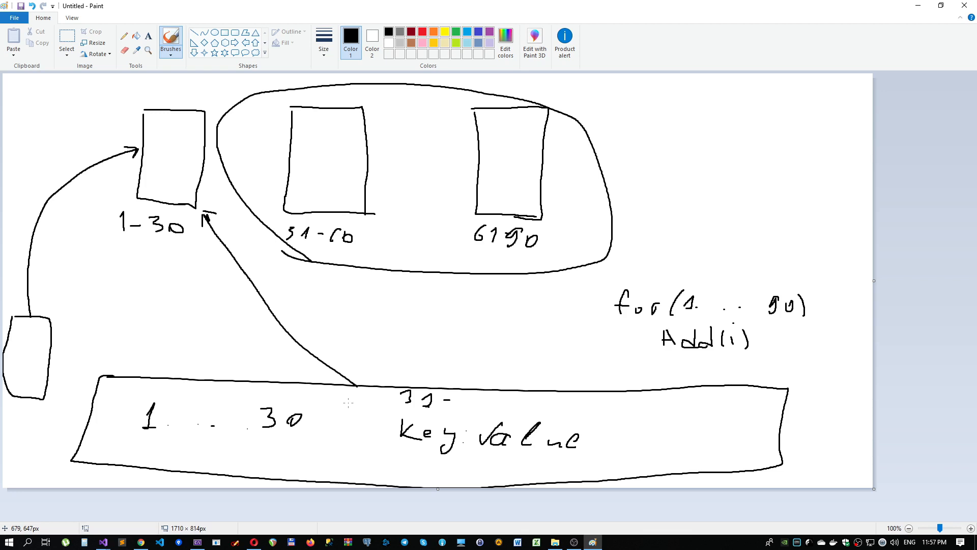
mouse_move(322, 319)
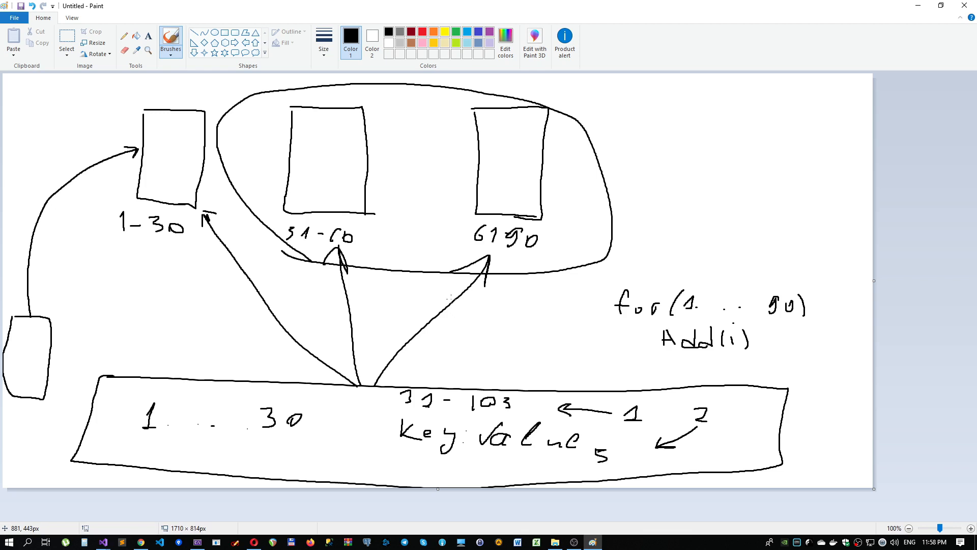
mouse_move(651, 142)
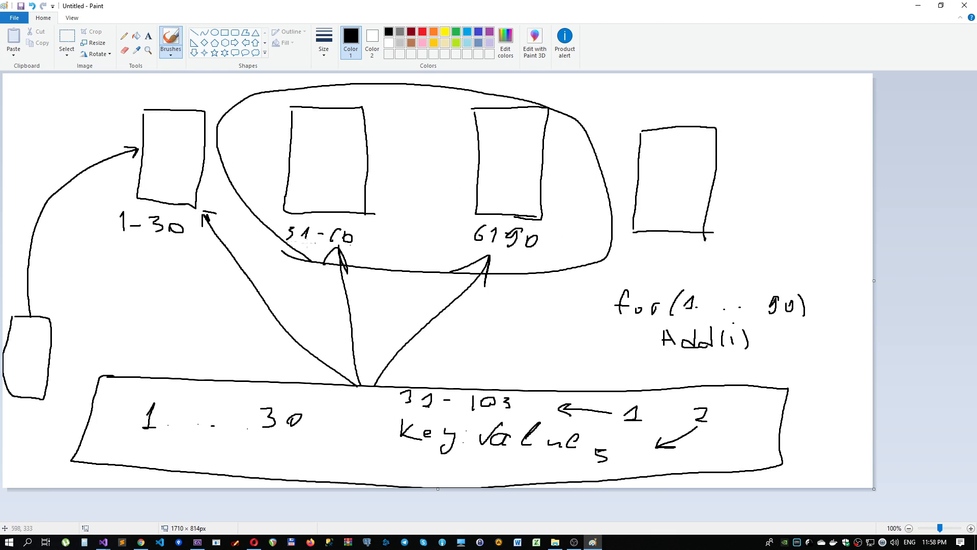
mouse_move(185, 209)
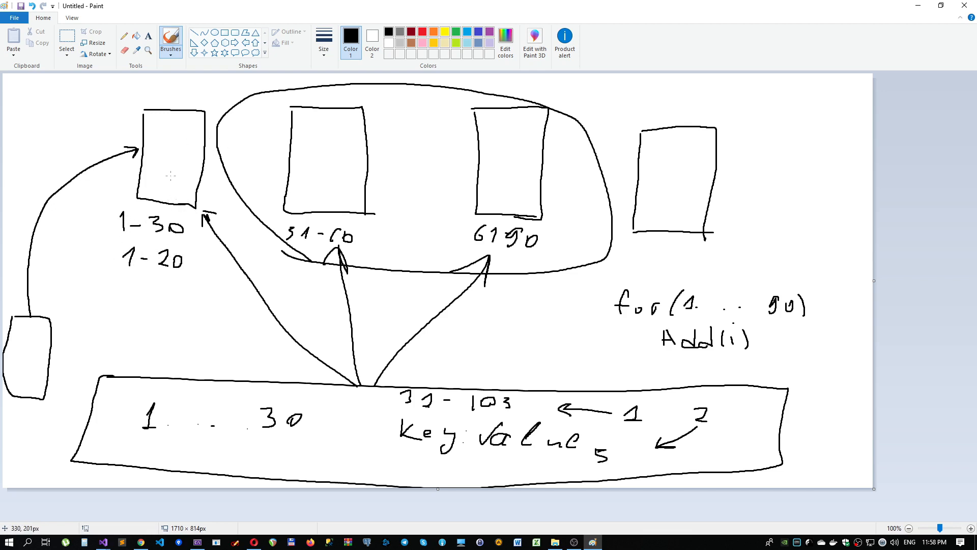
mouse_move(182, 111)
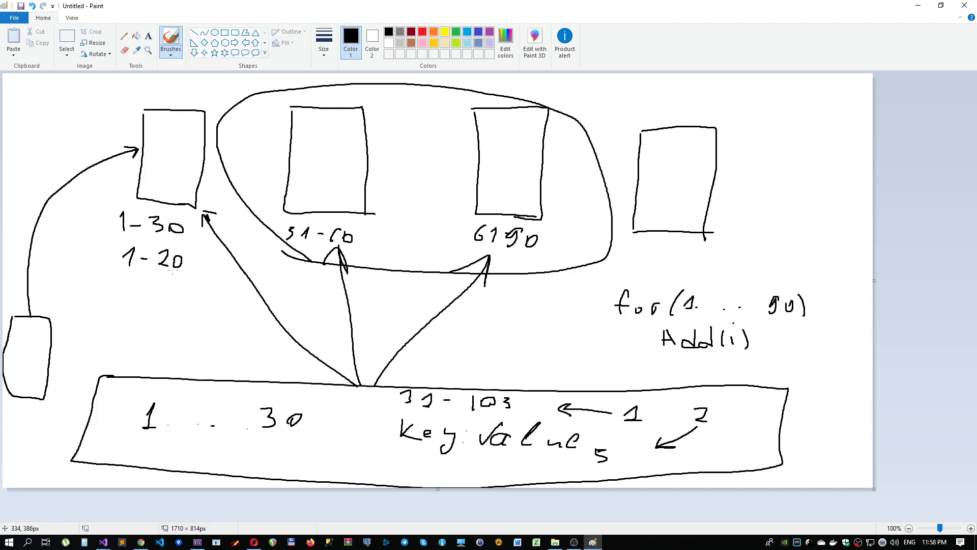
mouse_move(629, 247)
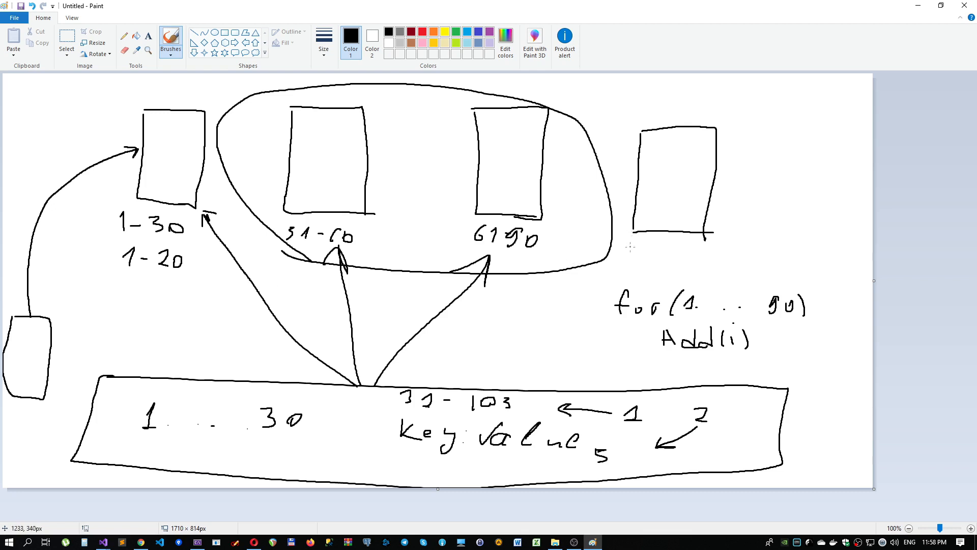
mouse_move(637, 254)
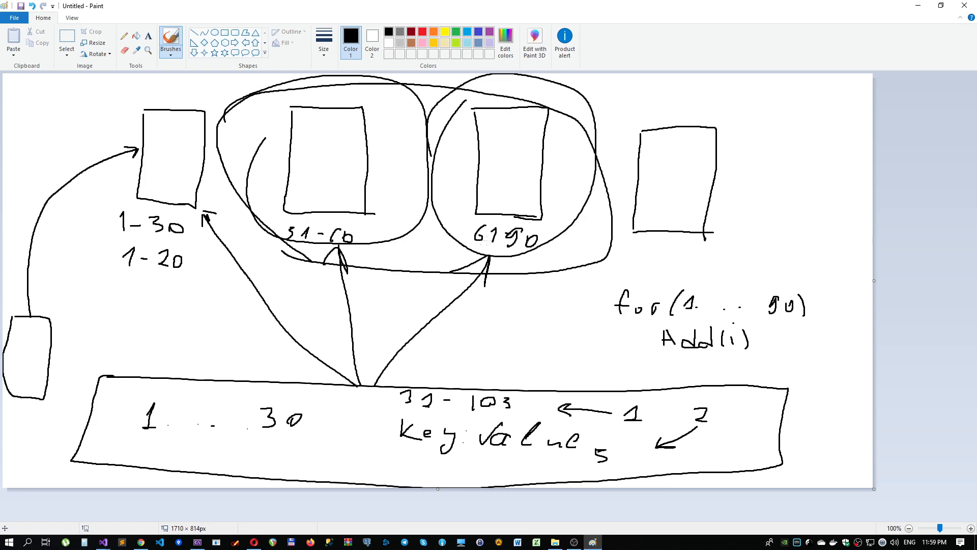
mouse_move(473, 223)
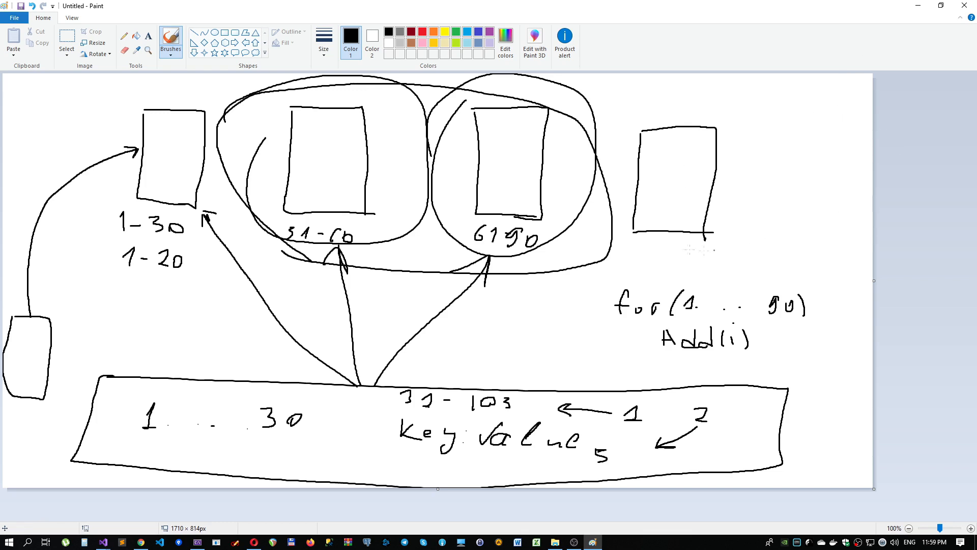
mouse_move(526, 343)
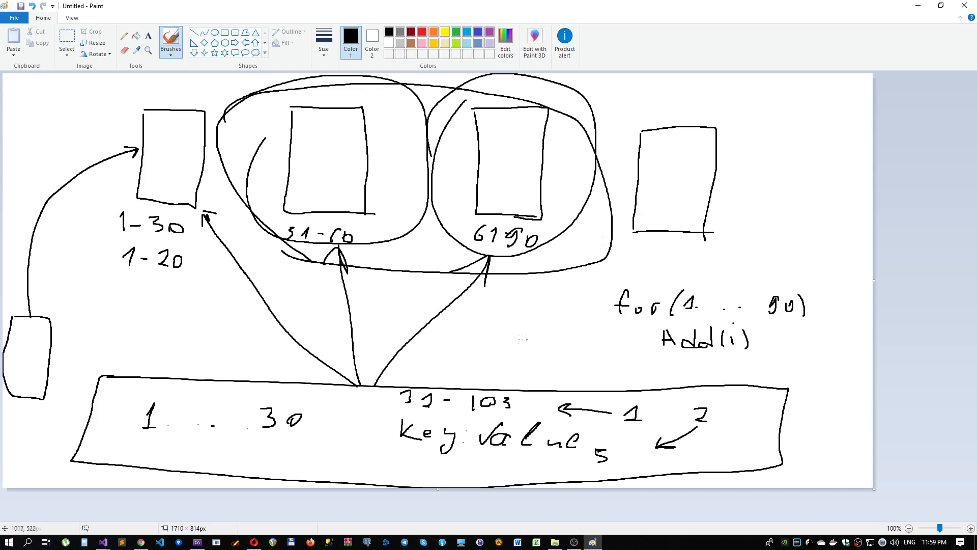
mouse_move(521, 345)
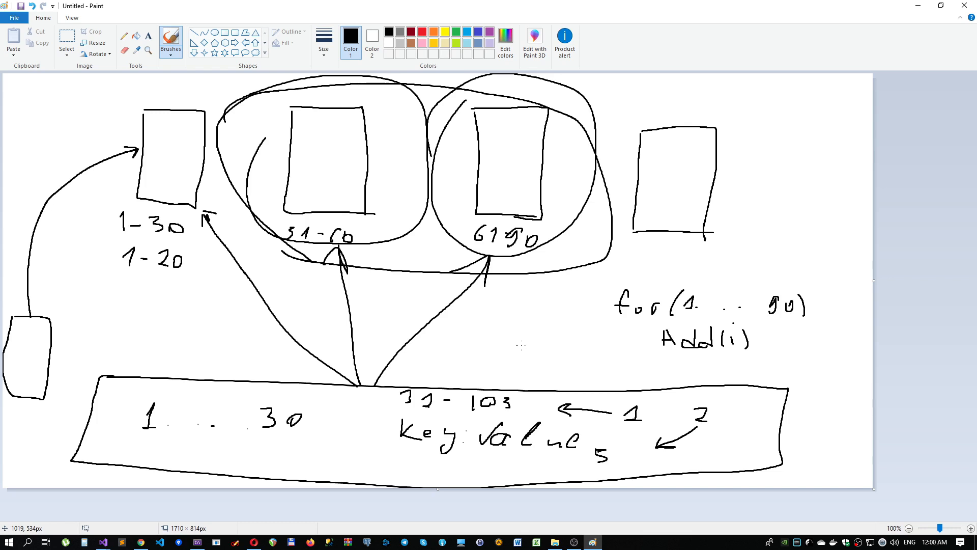
mouse_move(518, 341)
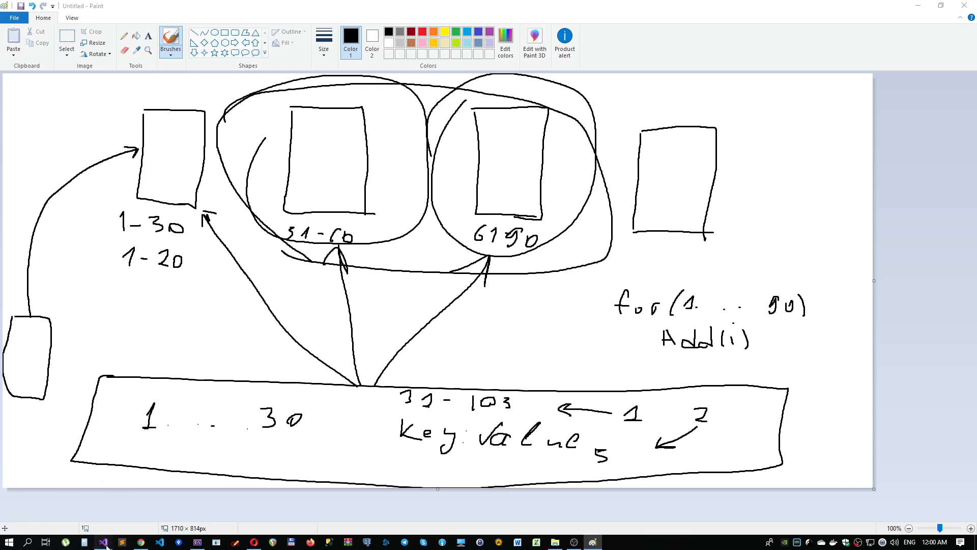
Start a new ASP.NET Core Web Application project in Visual Studio 2019
click(103, 542)
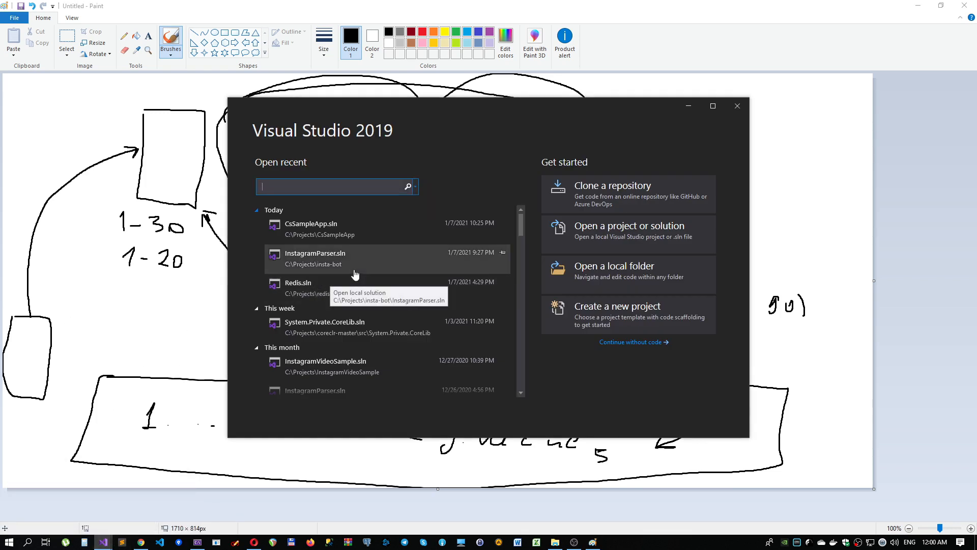
mouse_move(350, 271)
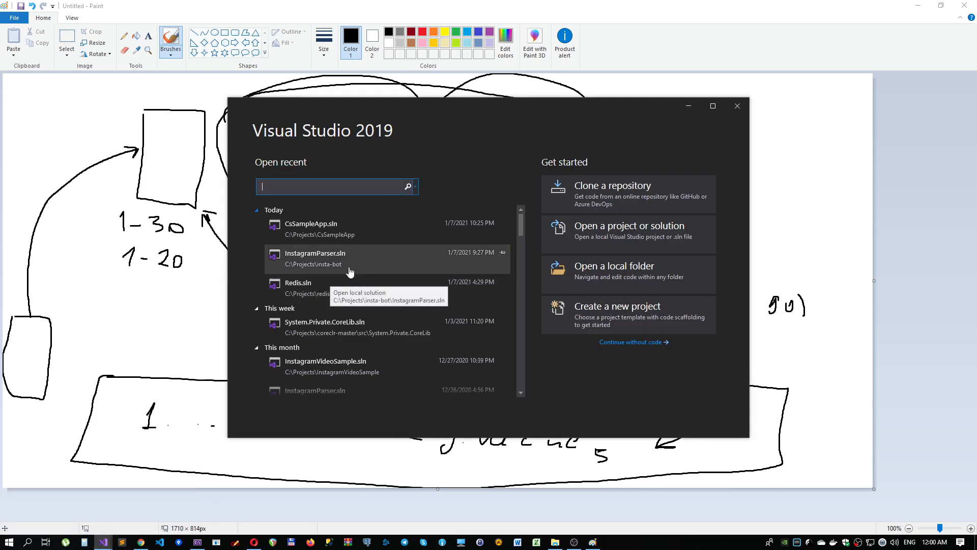
click(617, 306)
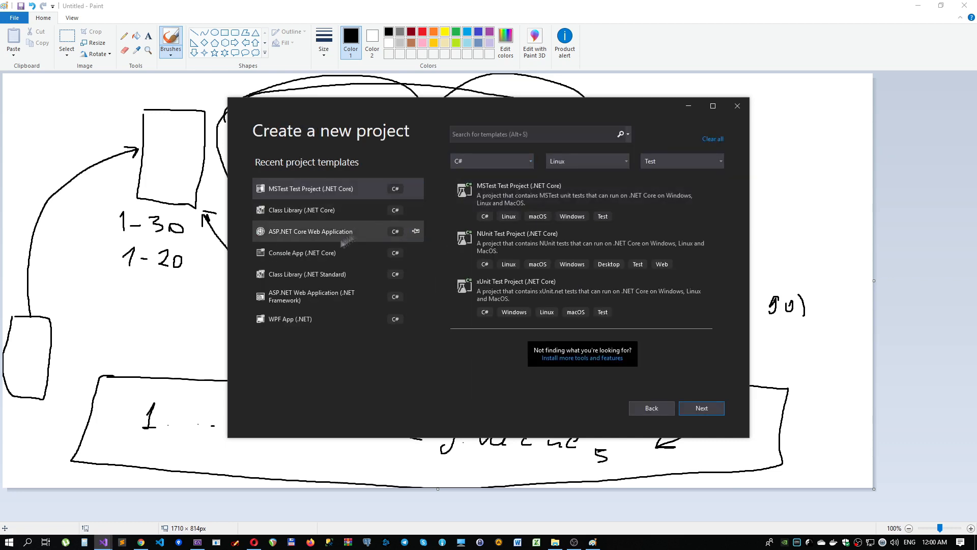
click(700, 408)
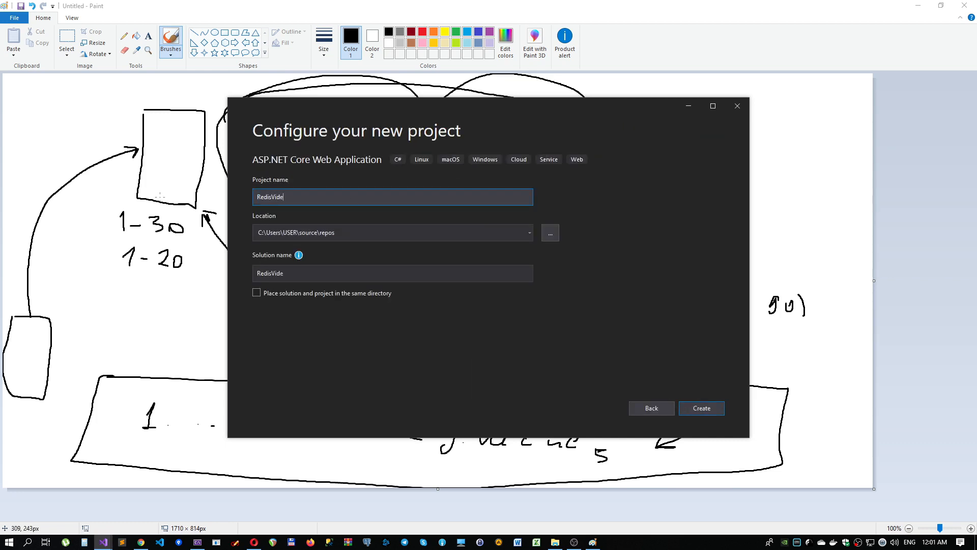
Place the RedisVideo project in a new redis-video folder under C:\Projects and create it
click(549, 232)
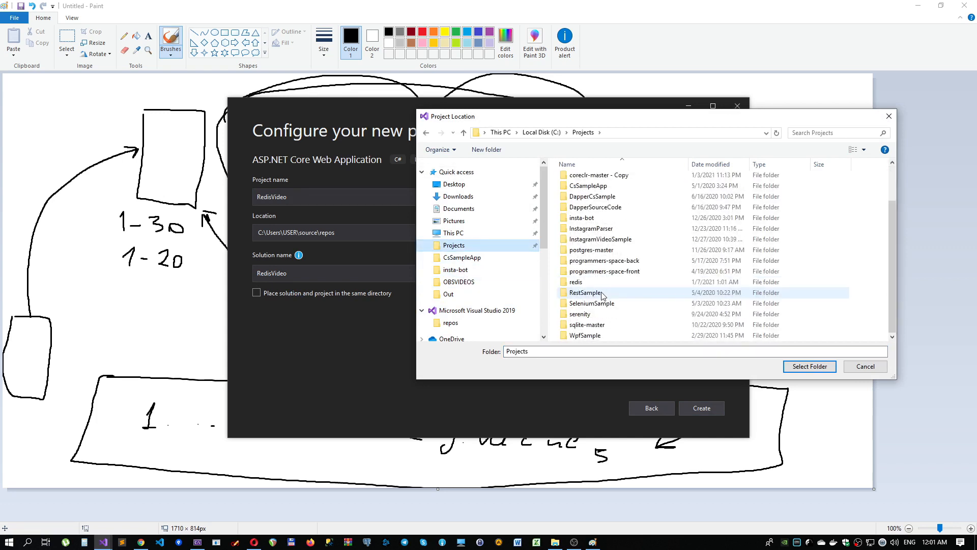
click(485, 148)
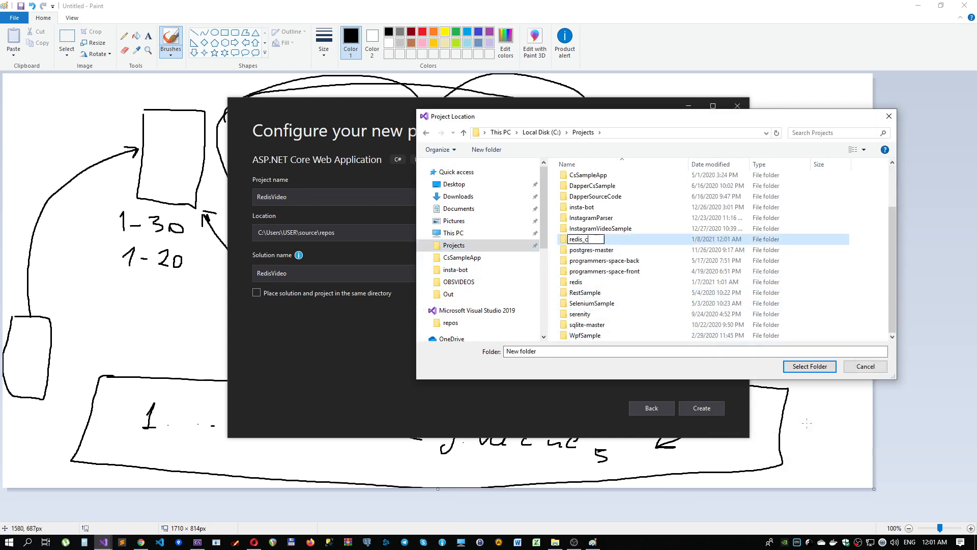
click(808, 365)
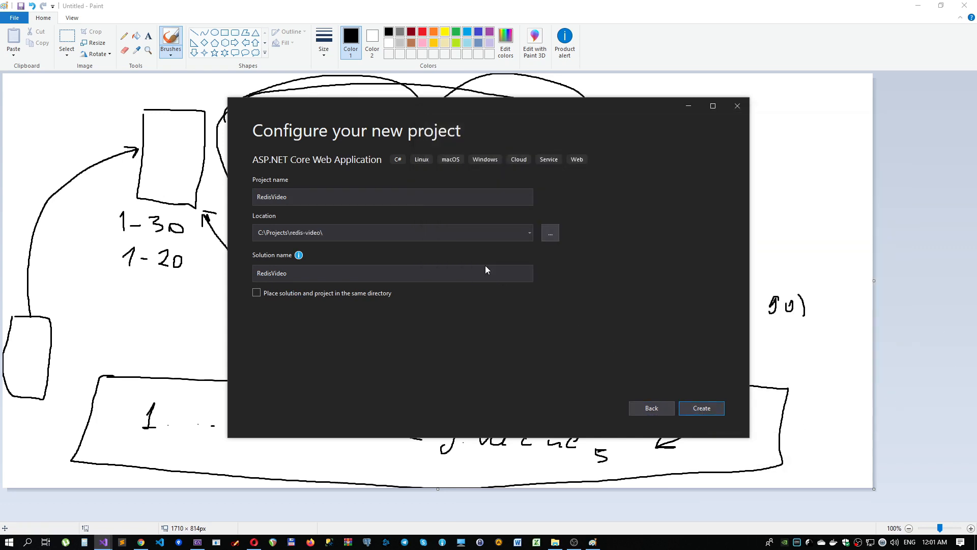
click(700, 407)
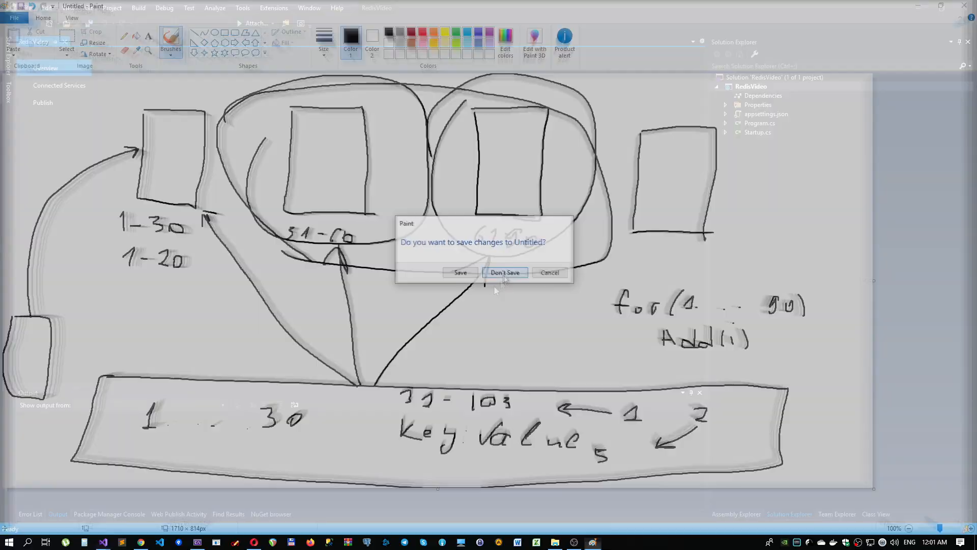
Discard the Paint drawing and begin adding a new project to the RedisVideo solution
click(505, 273)
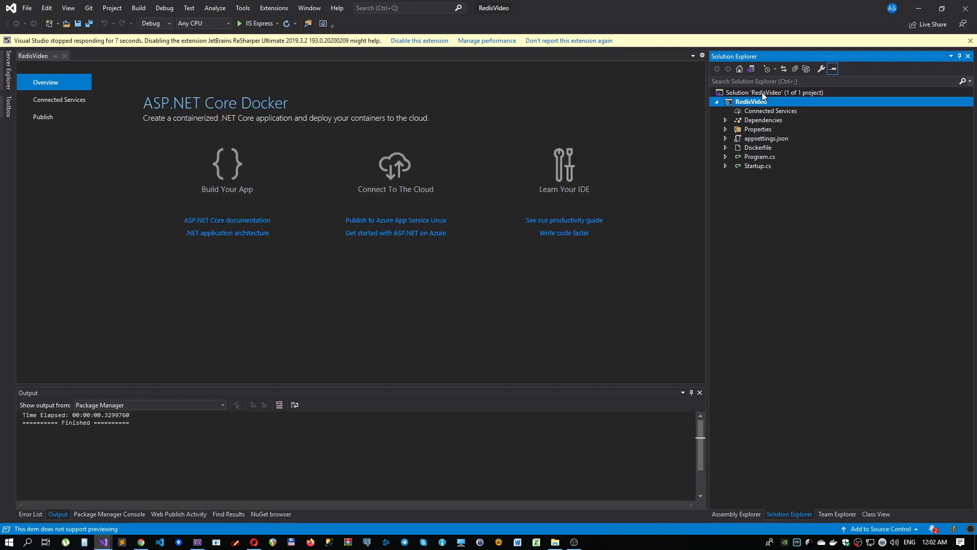
right_click(776, 93)
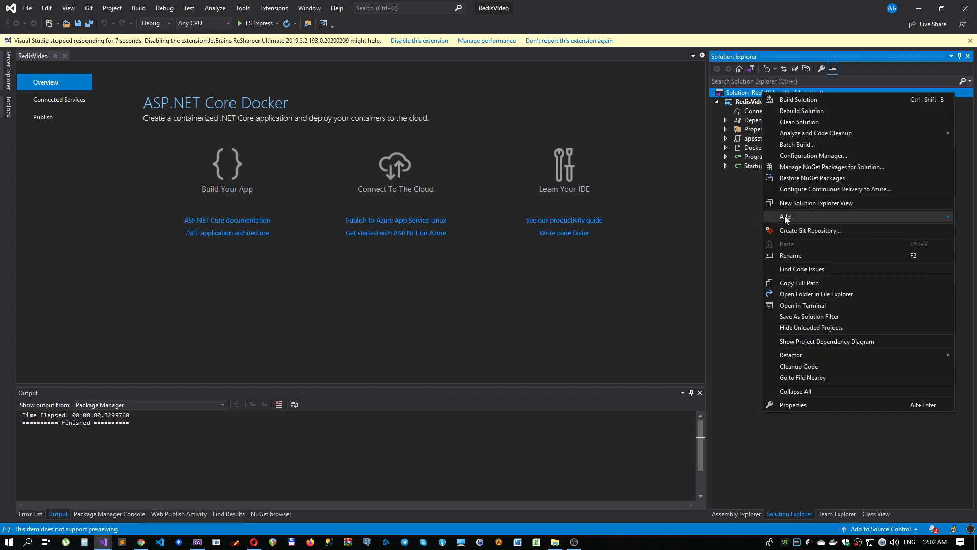
click(784, 215)
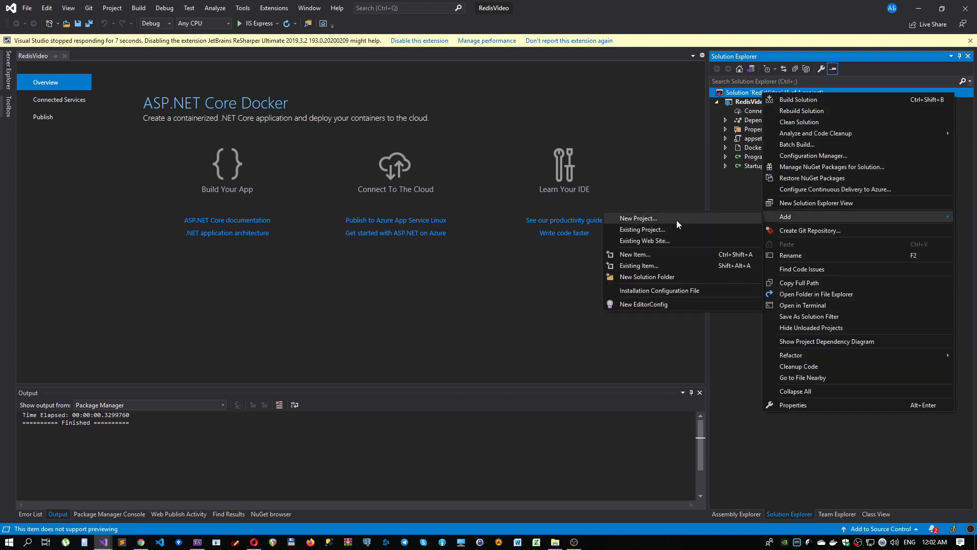
click(638, 218)
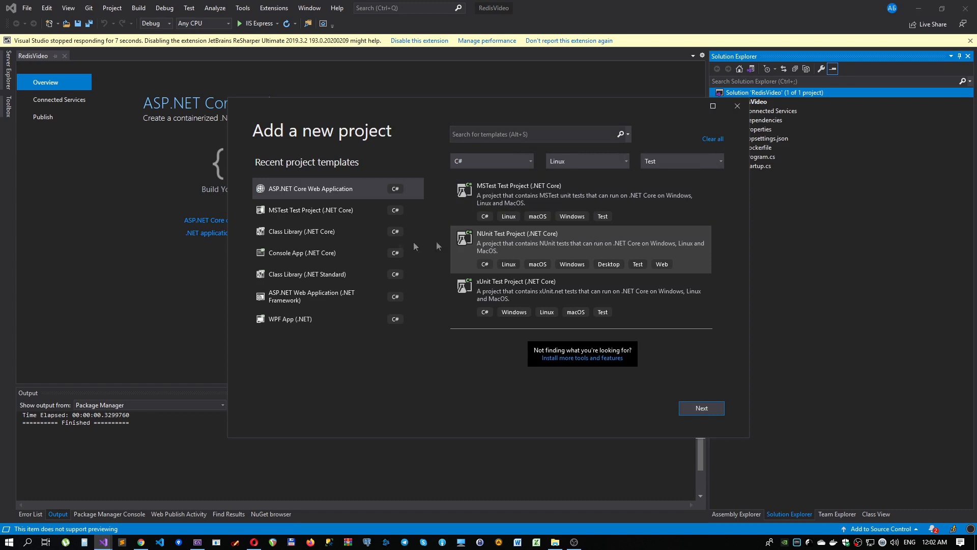
Create RedisVideo.Master as an ASP.NET Core web app from the Empty template with Docker support
click(701, 407)
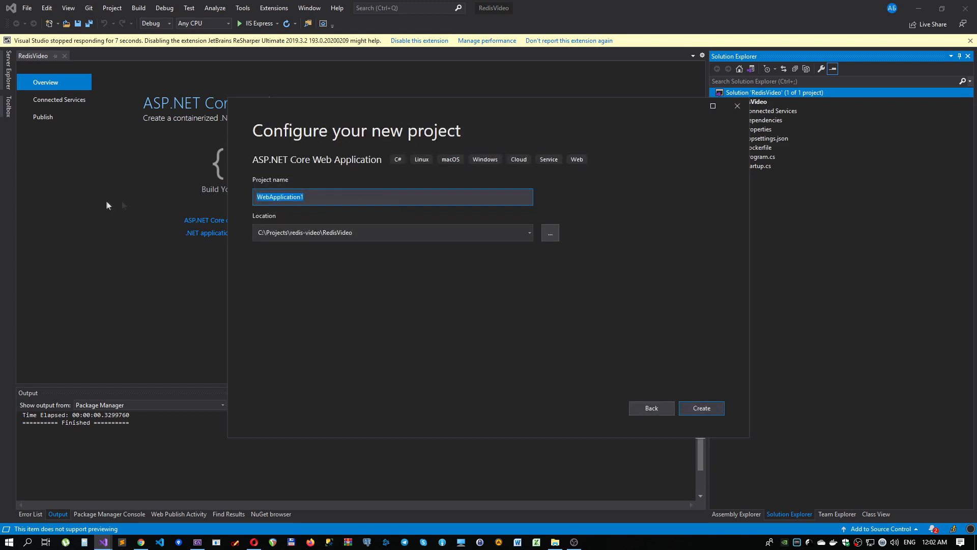
click(549, 232)
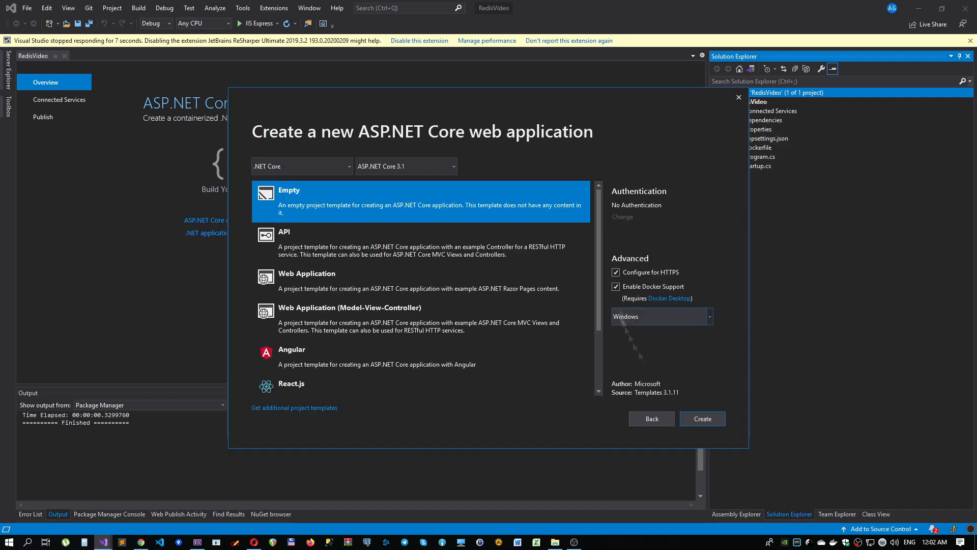
click(701, 419)
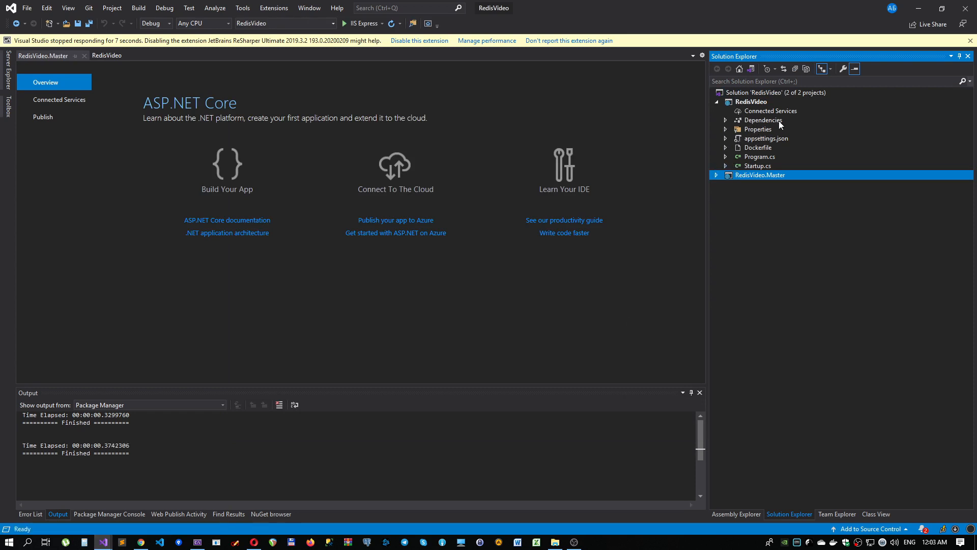
mouse_move(757, 129)
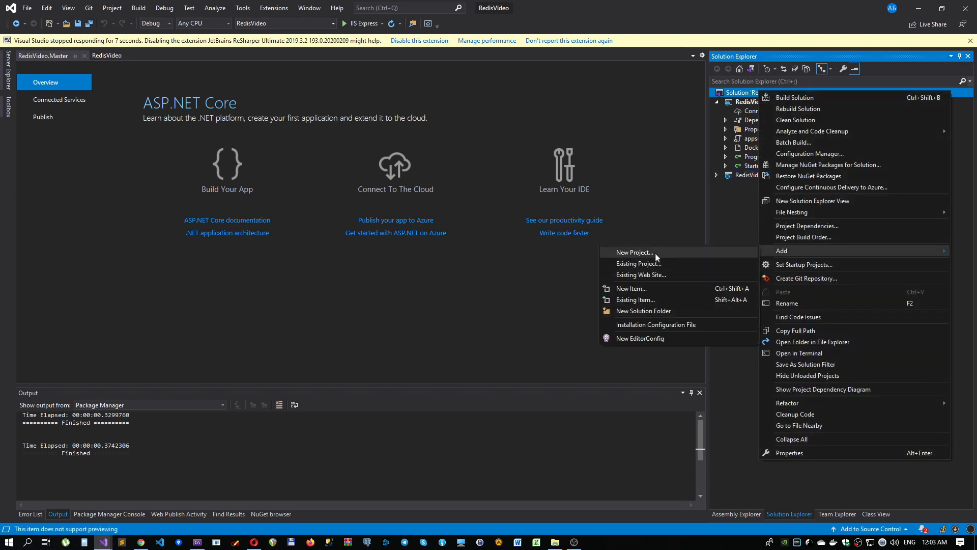
Add the RedisVideo-Child ASP.NET Core web project to the solution
click(634, 253)
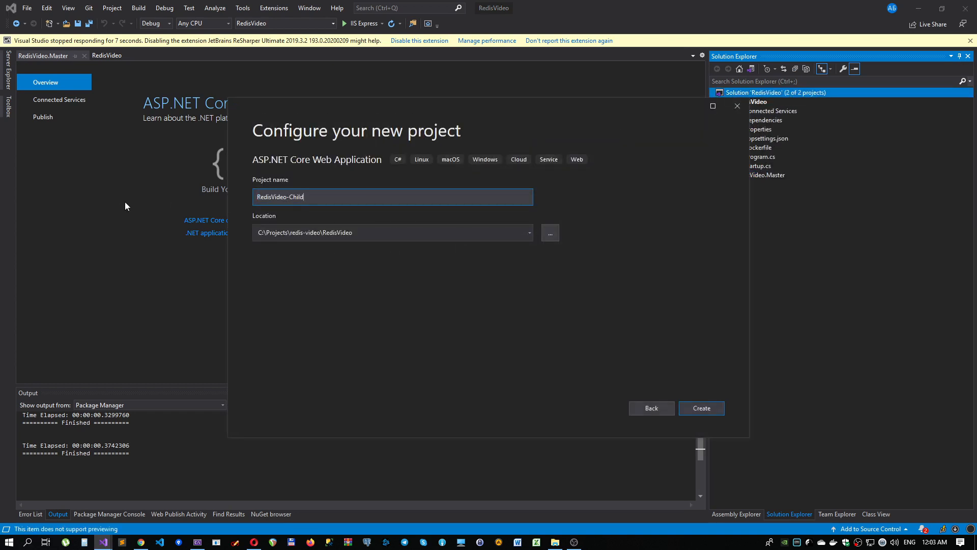
click(700, 407)
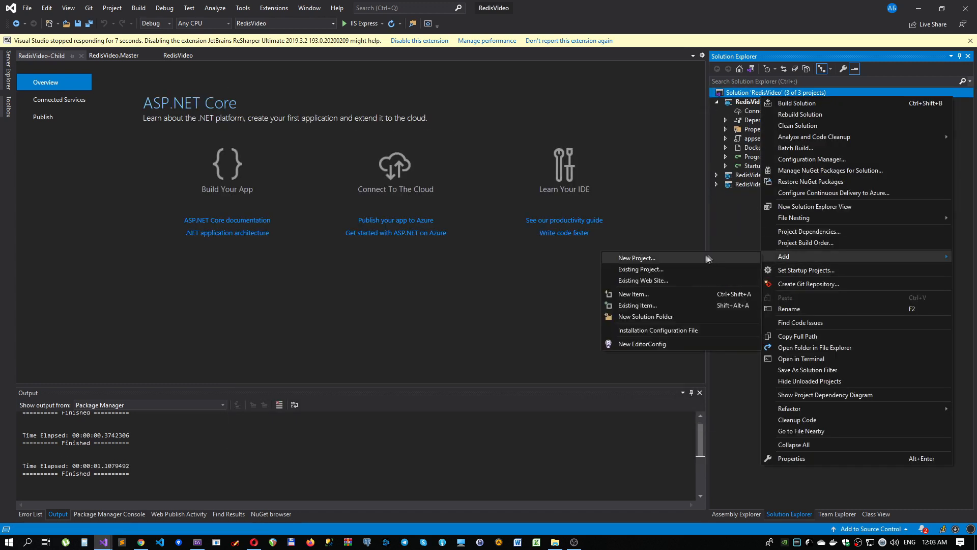
Add the RedisVideo.Common class library (.NET Core) as the solution's third project
click(635, 257)
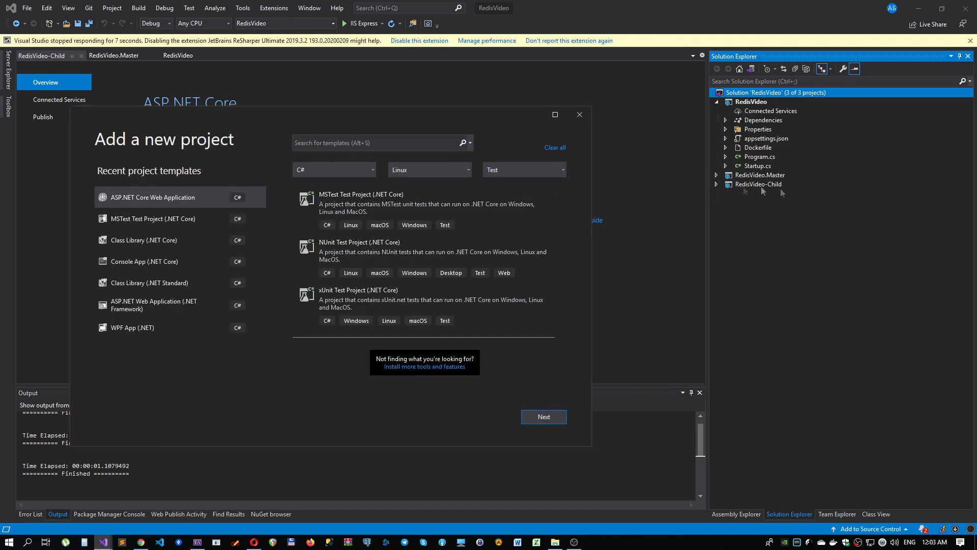
mouse_move(791, 181)
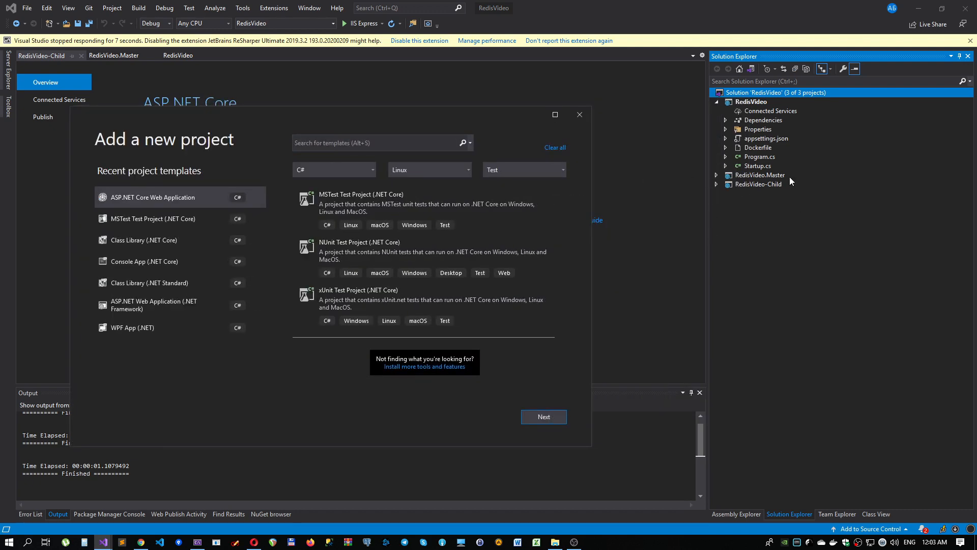
click(542, 416)
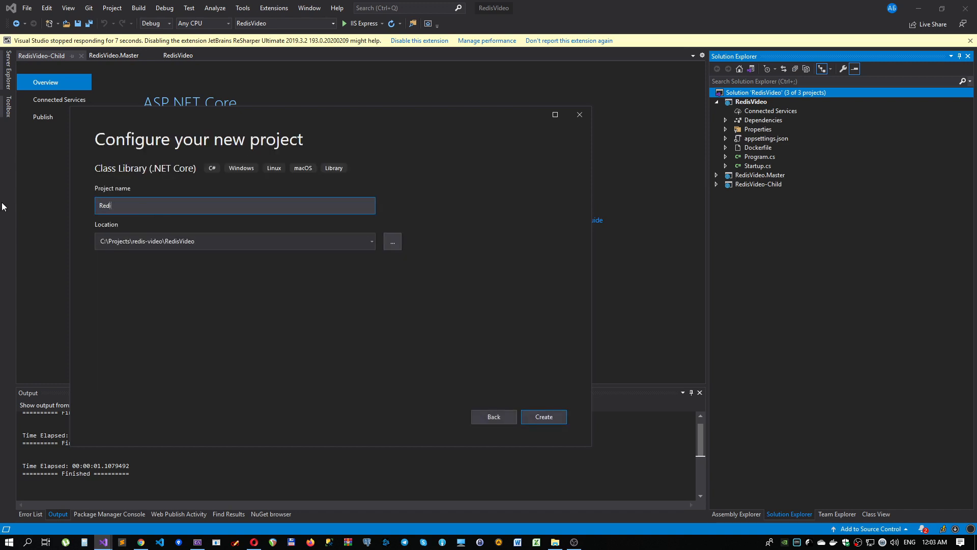
click(542, 416)
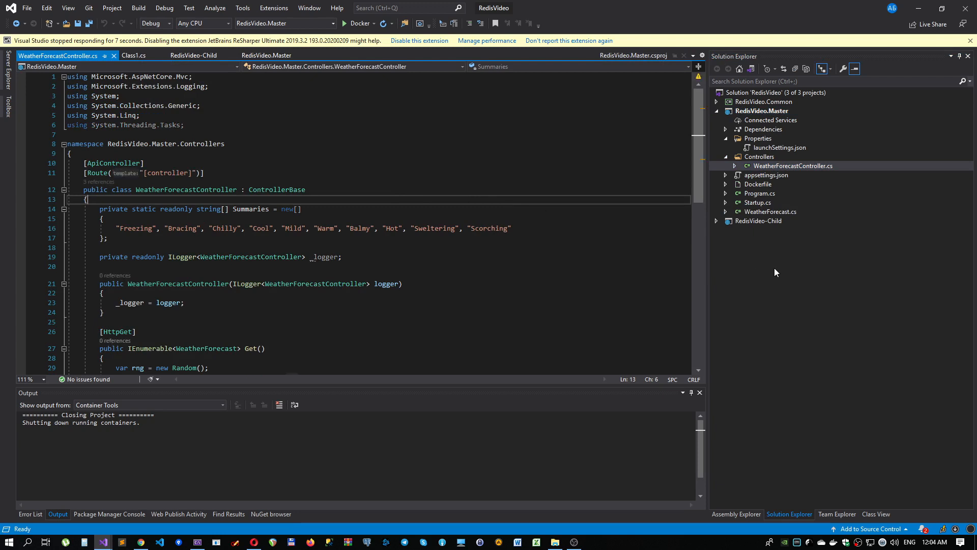
mouse_move(758, 267)
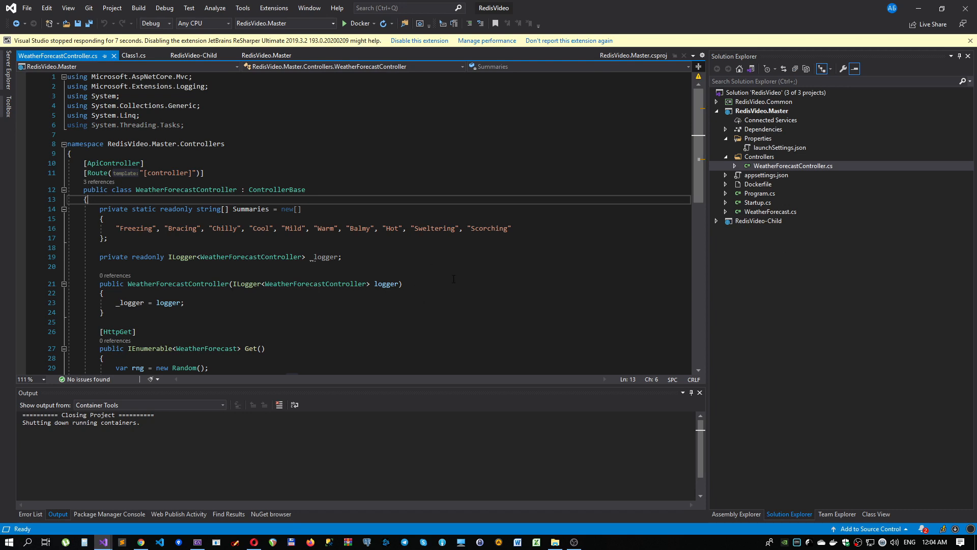
mouse_move(488, 268)
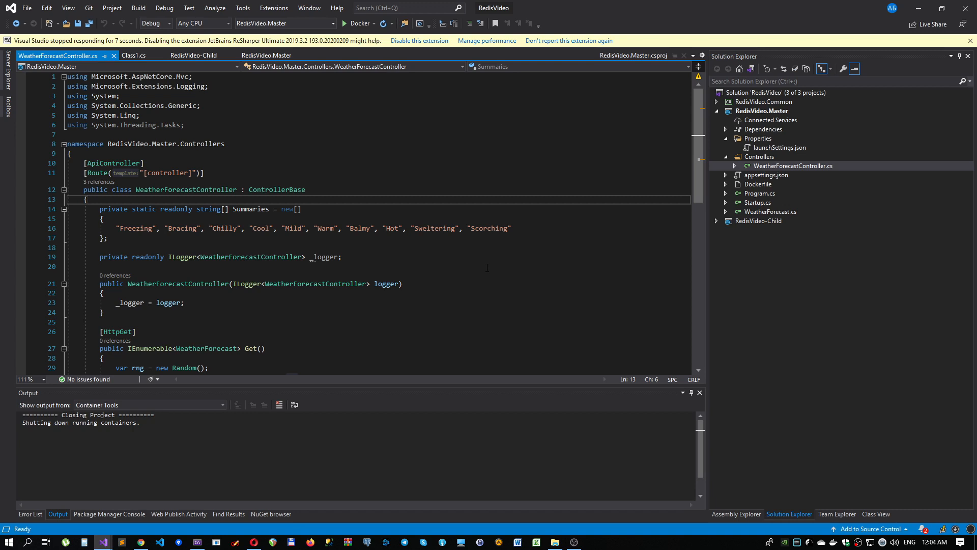
mouse_move(676, 260)
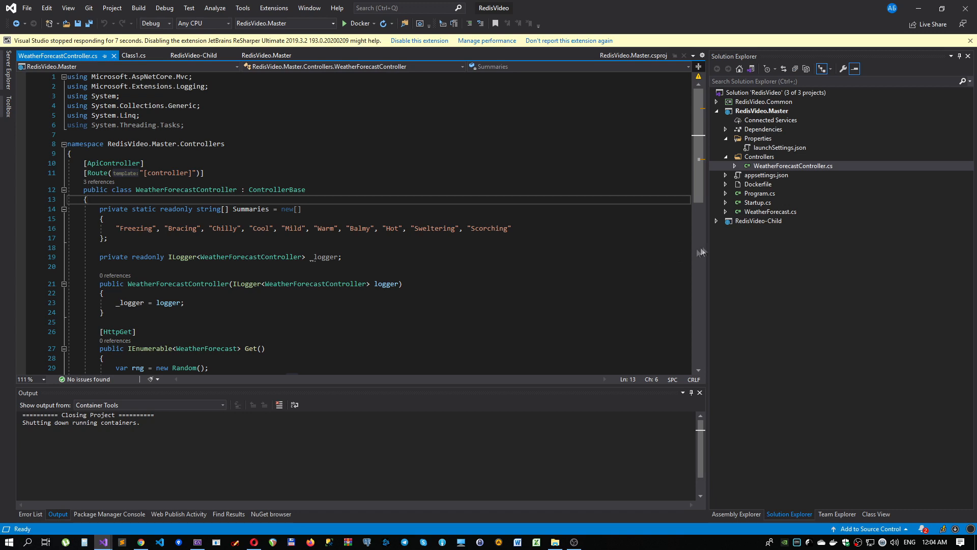
click(342, 256)
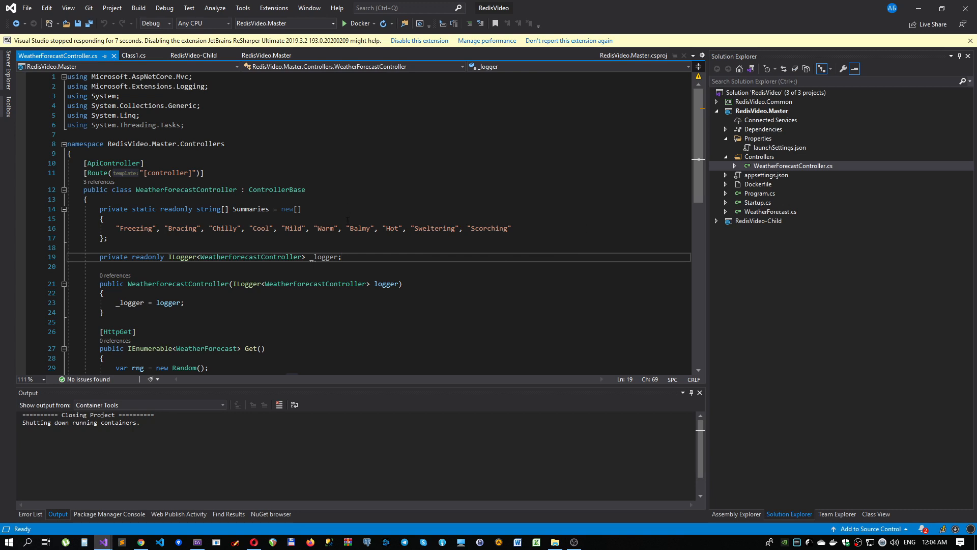
click(106, 238)
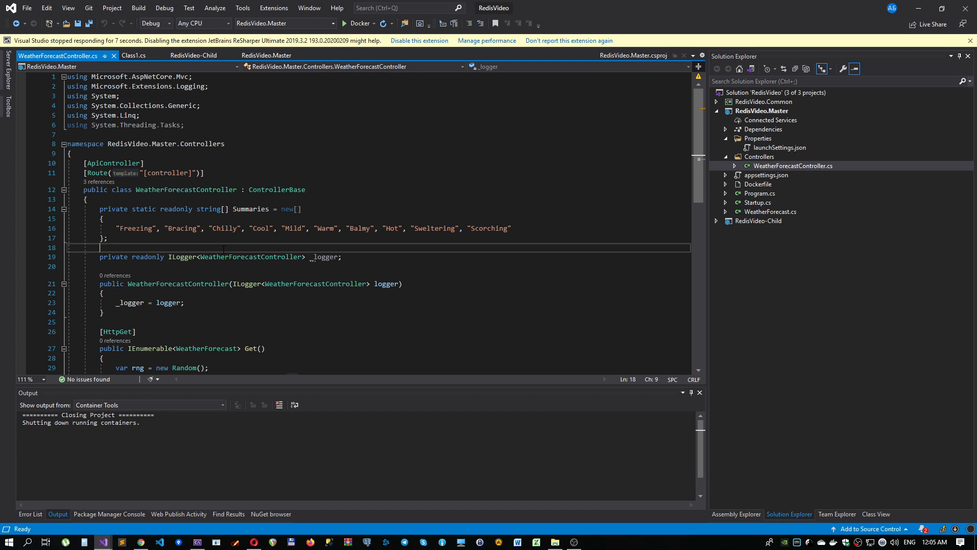
click(105, 238)
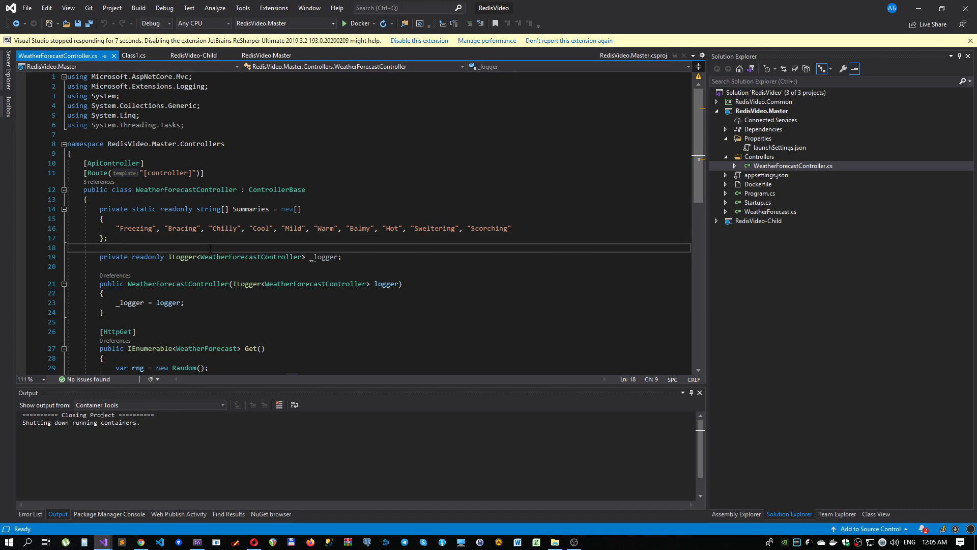
click(98, 247)
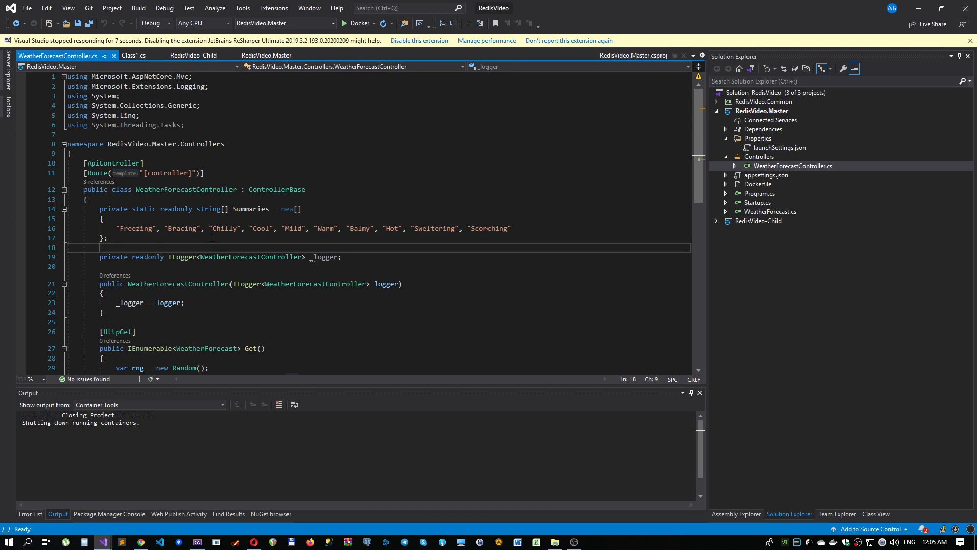